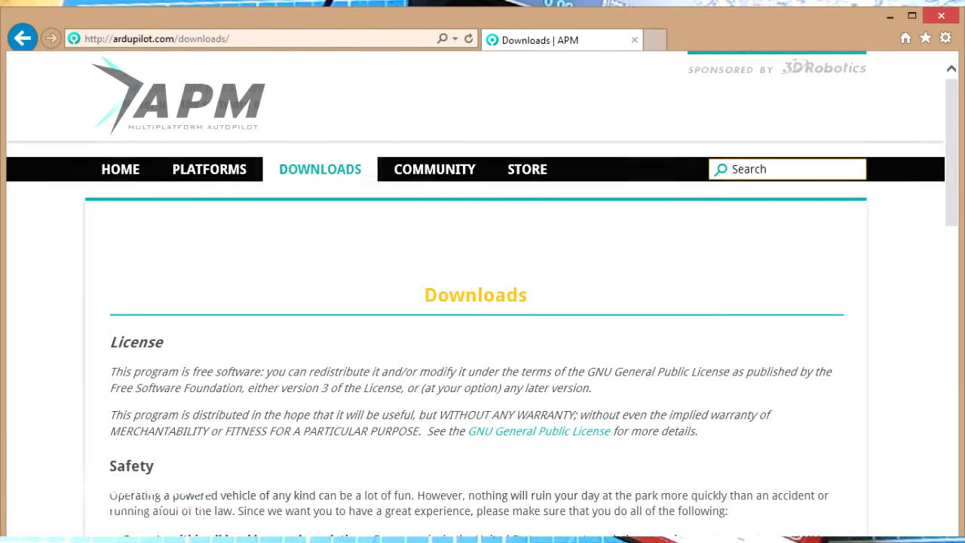
# Select the COM6 connection port for the board
pyautogui.scroll(-3)
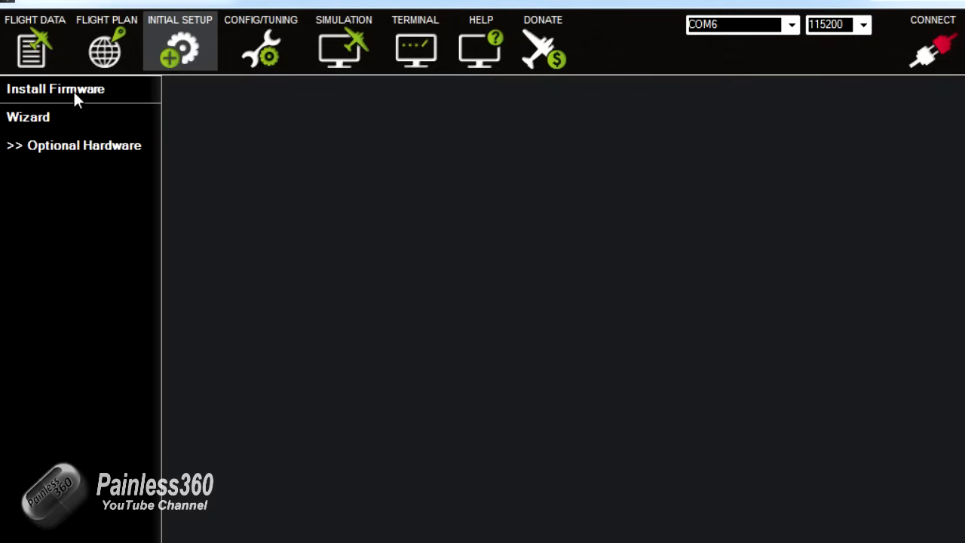
pyautogui.moveTo(49, 126)
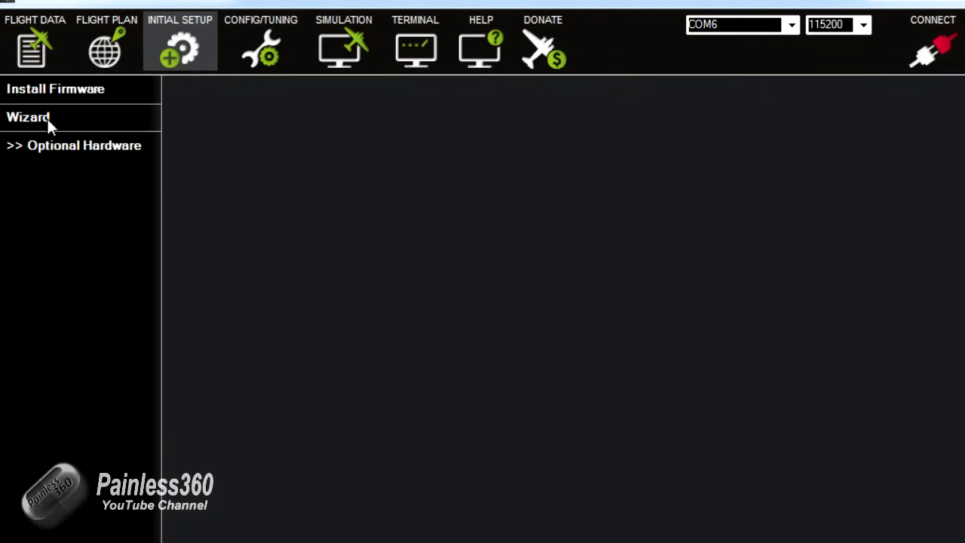
pyautogui.moveTo(64, 95)
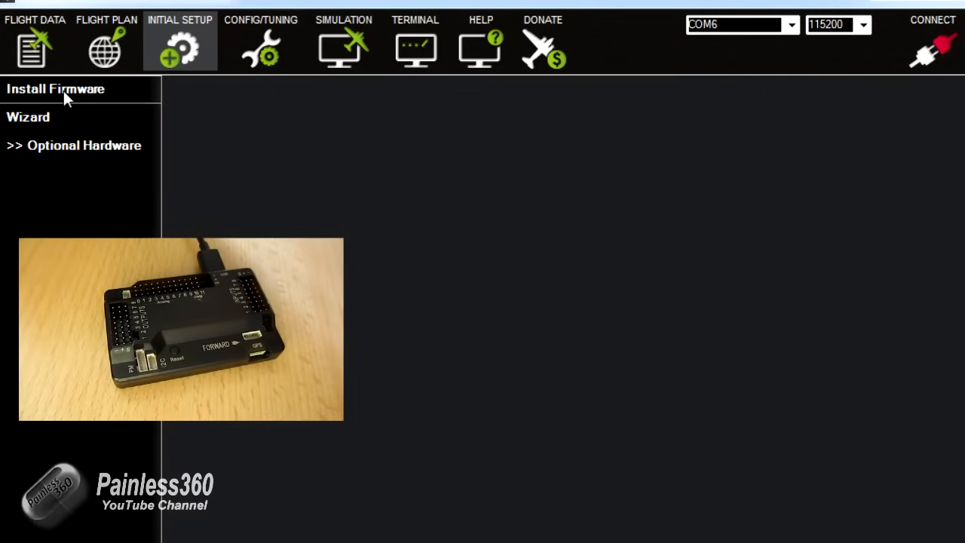
pyautogui.moveTo(507, 102)
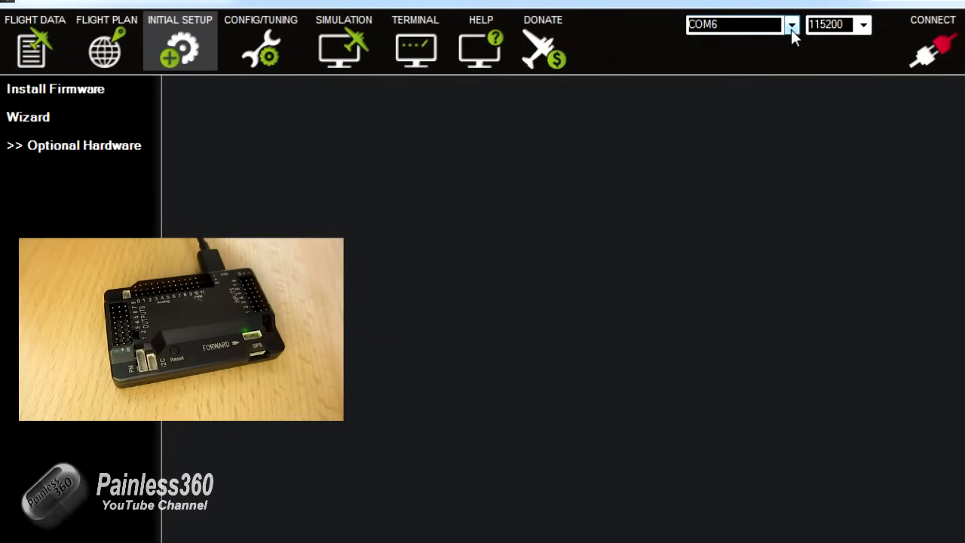
pyautogui.click(791, 25)
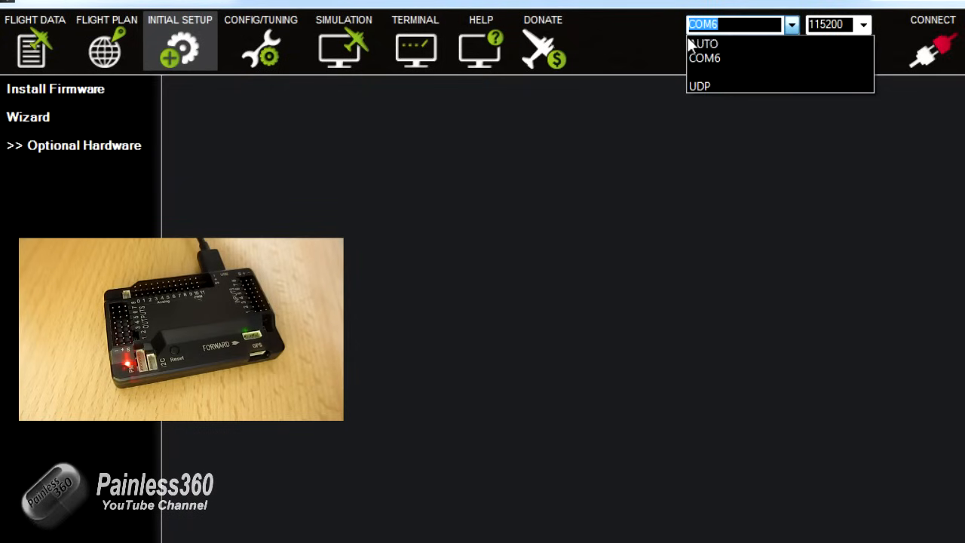
pyautogui.moveTo(703, 43)
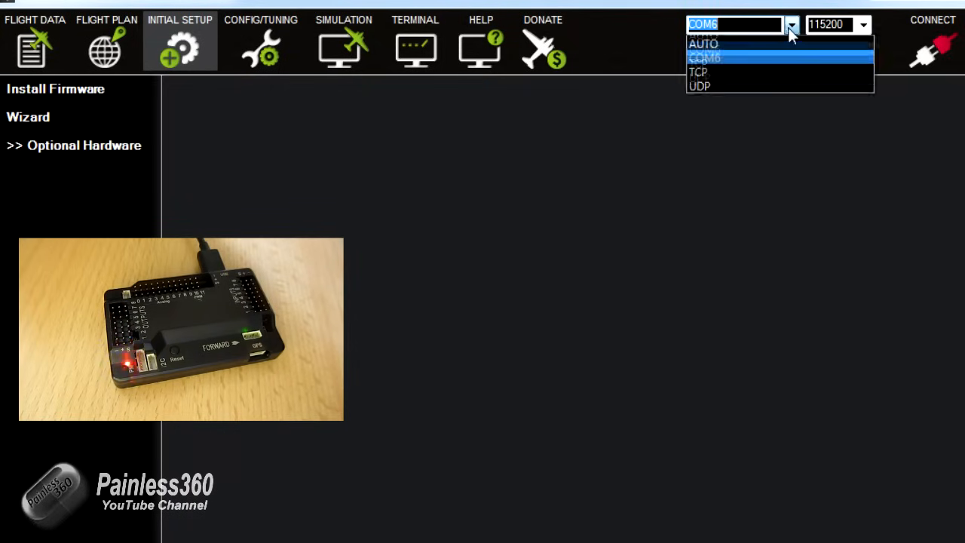
pyautogui.moveTo(762, 58)
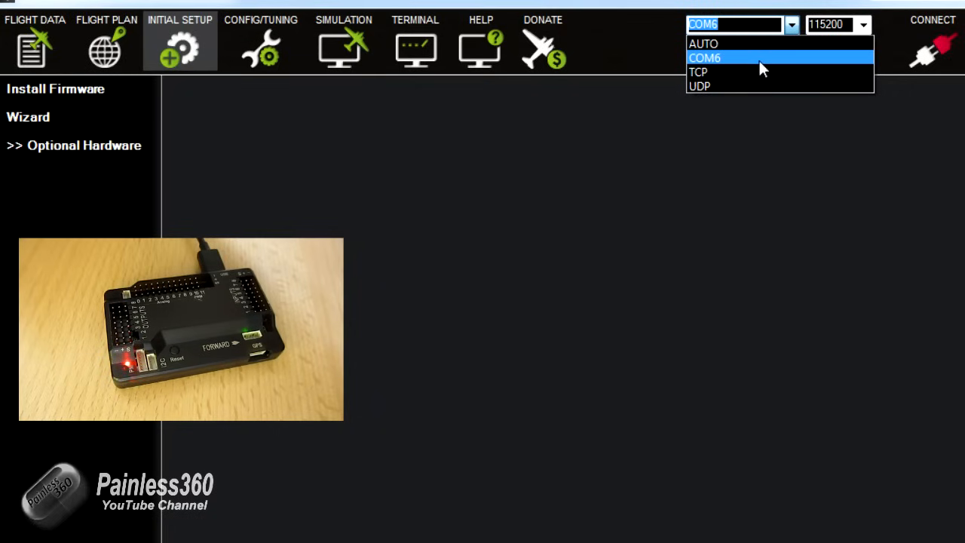
pyautogui.click(705, 58)
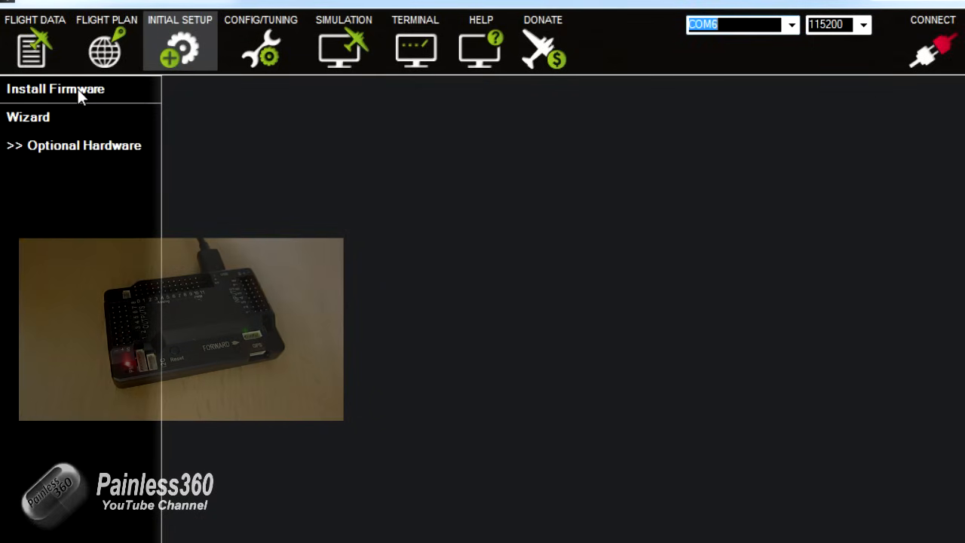
# Upload the ArduCopter V3.1.5 Hexa firmware, confirming the Continue dialog
pyautogui.click(55, 89)
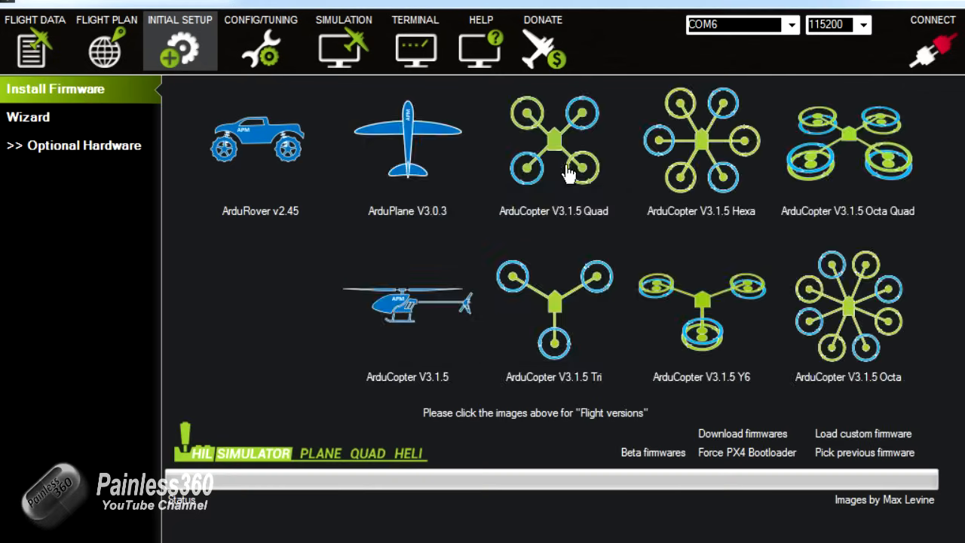
pyautogui.moveTo(707, 158)
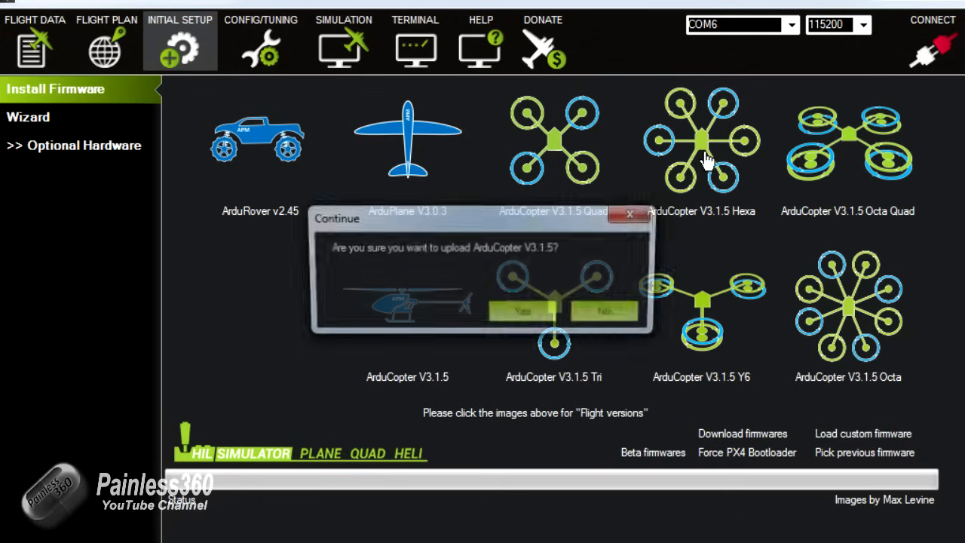
pyautogui.click(523, 312)
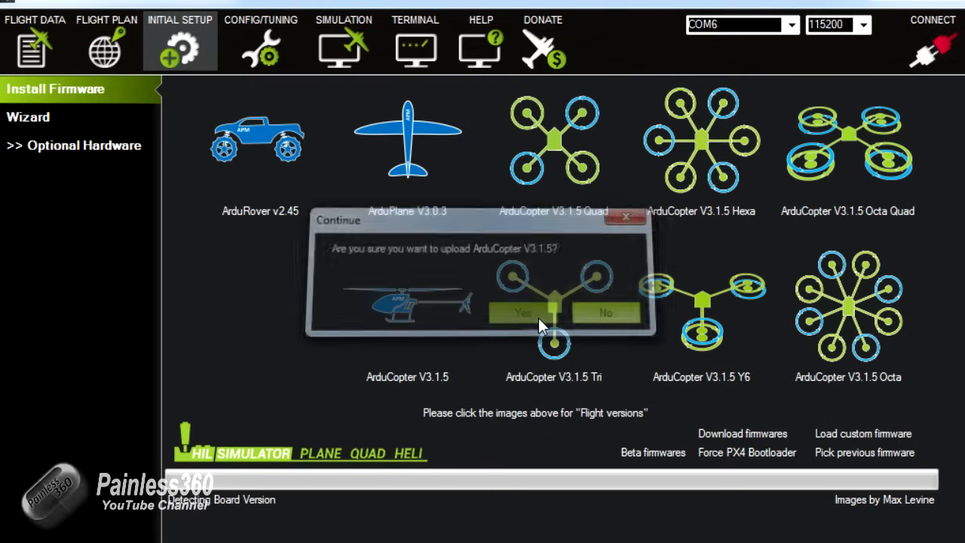
pyautogui.click(523, 312)
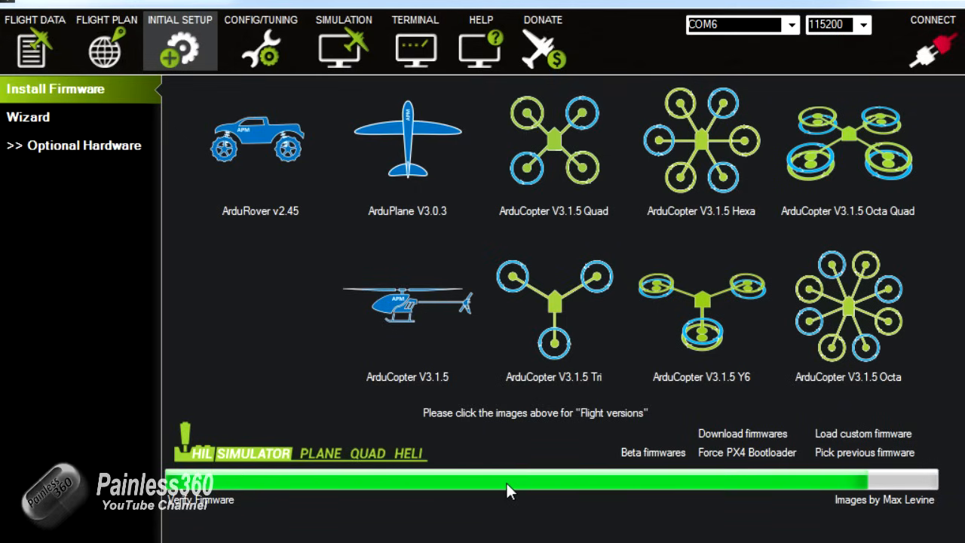
pyautogui.moveTo(525, 448)
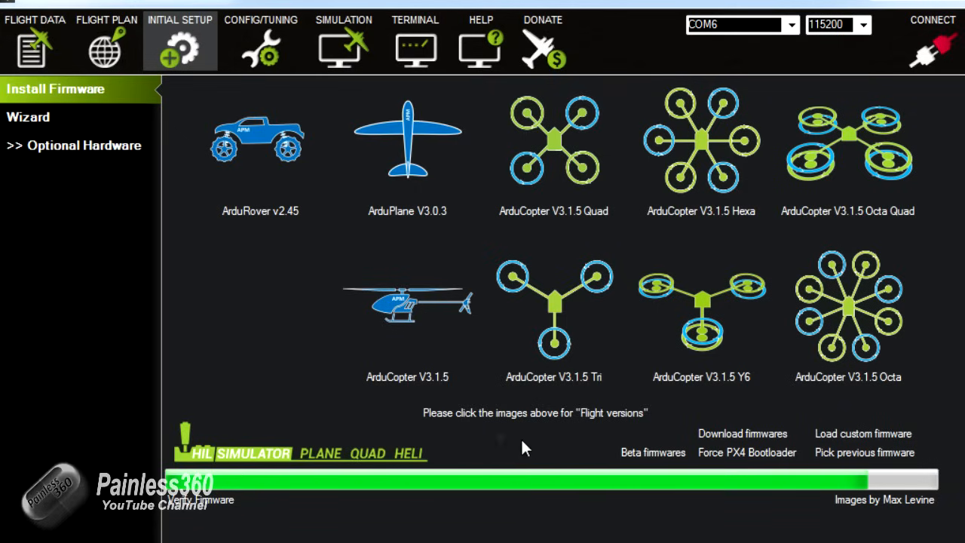
pyautogui.moveTo(501, 437)
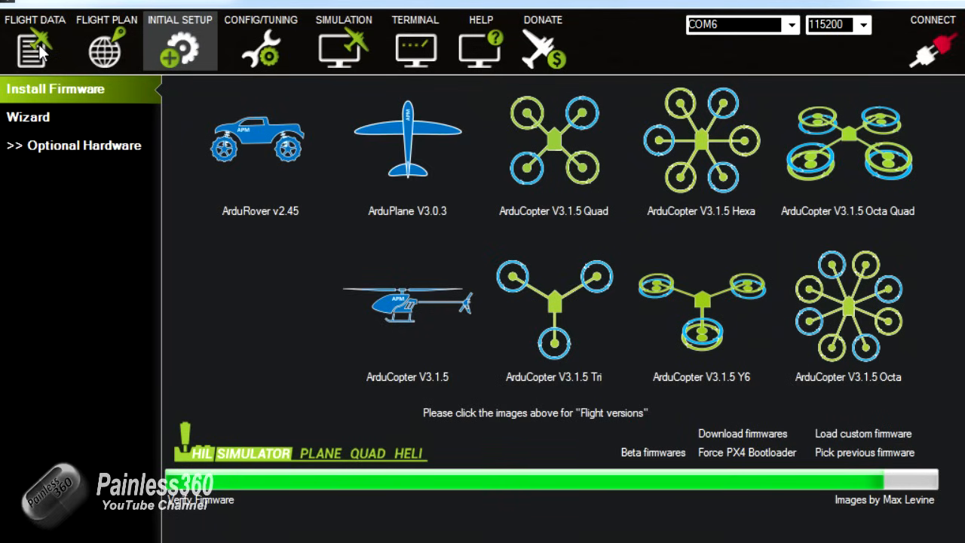
pyautogui.moveTo(266, 62)
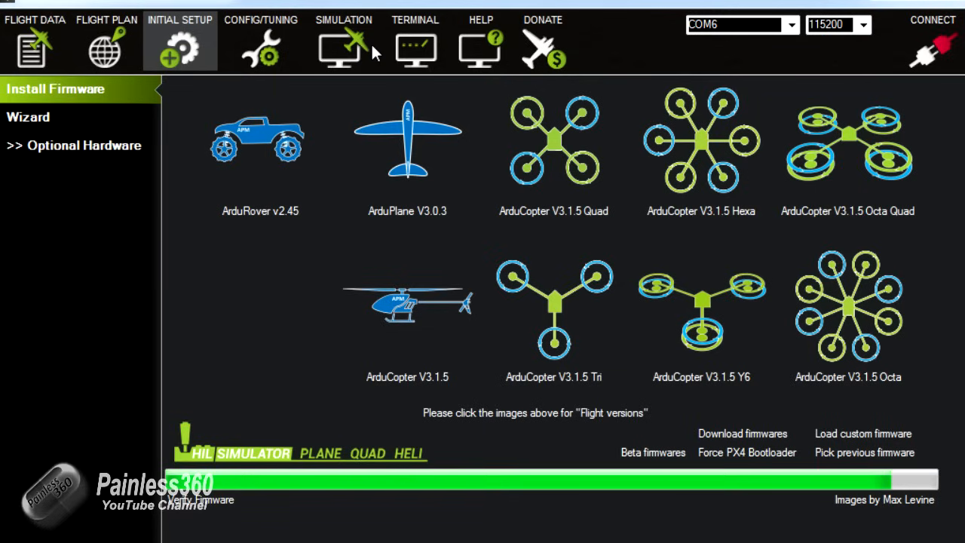
pyautogui.moveTo(466, 54)
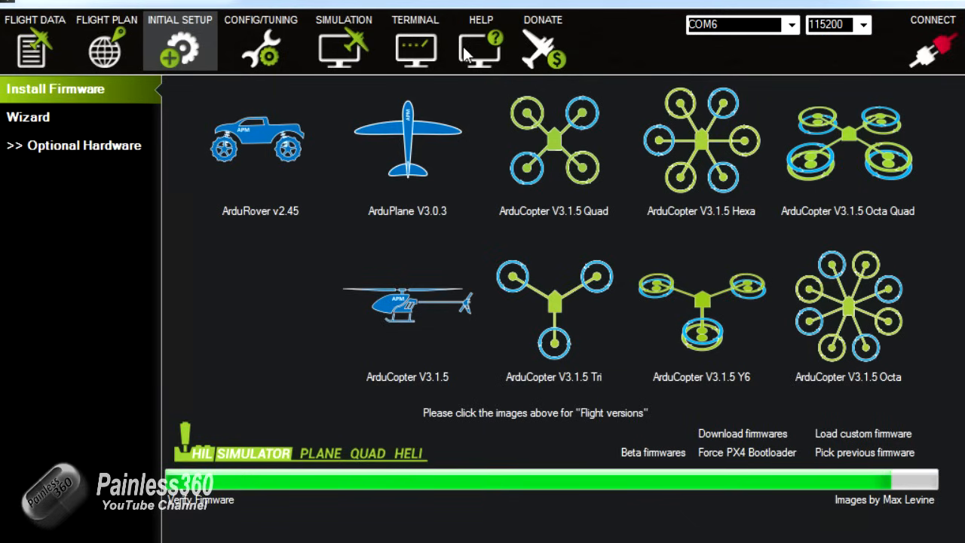
pyautogui.moveTo(418, 60)
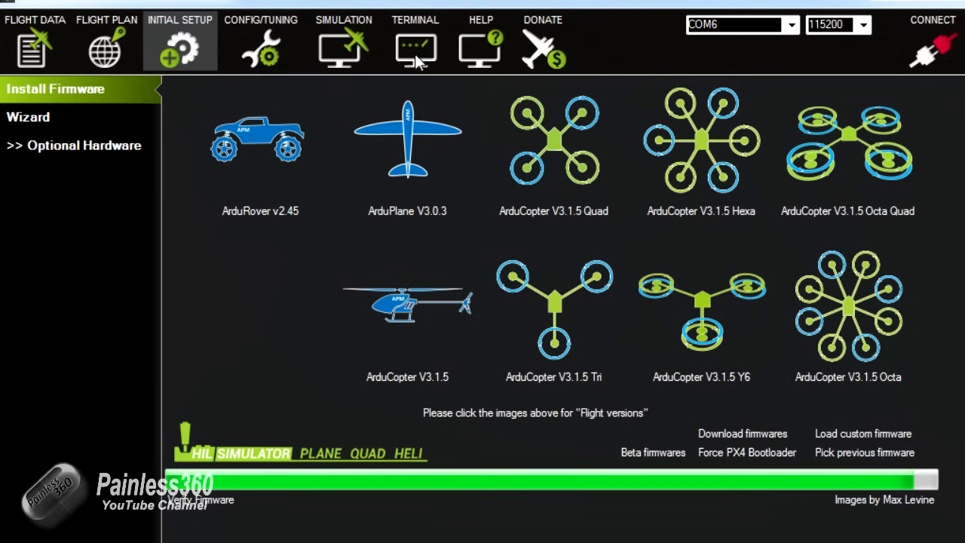
pyautogui.moveTo(272, 147)
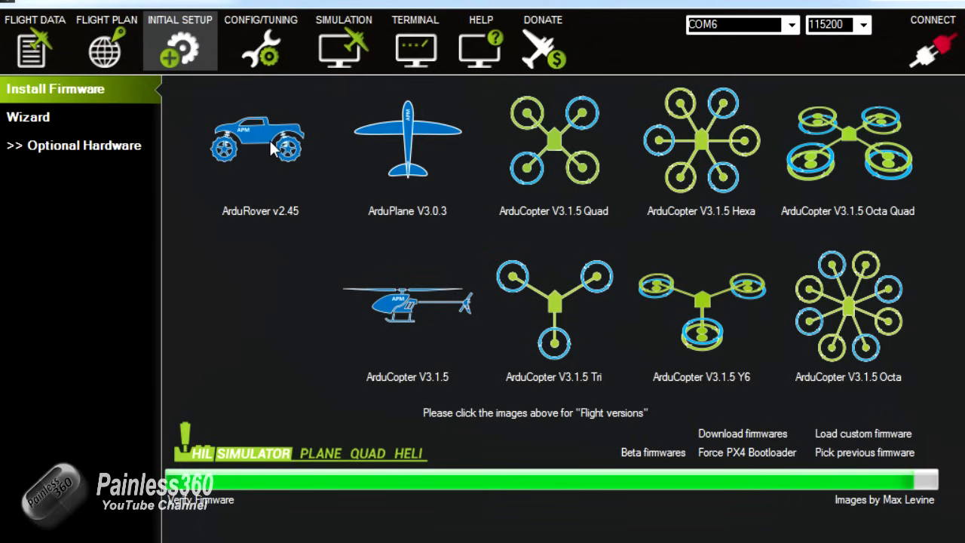
pyautogui.moveTo(409, 178)
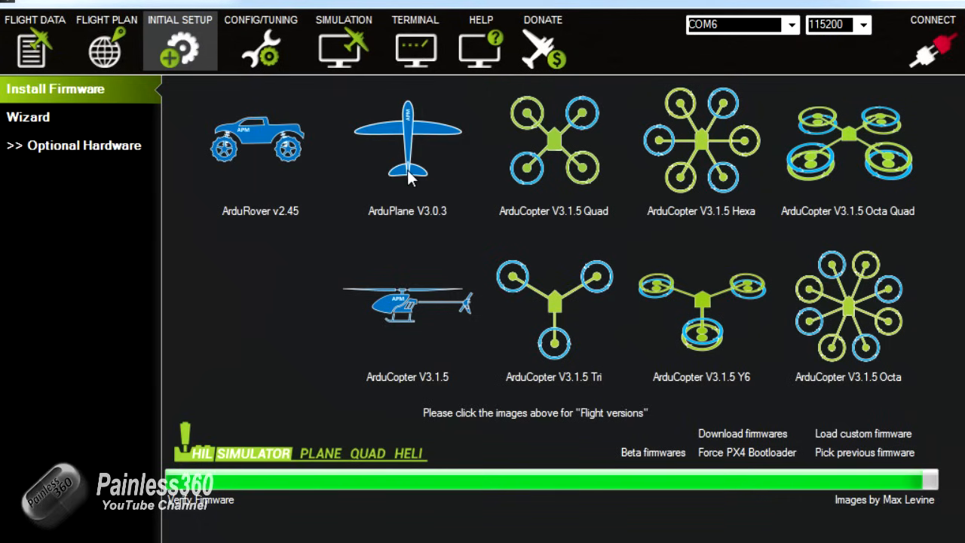
pyautogui.moveTo(256, 139)
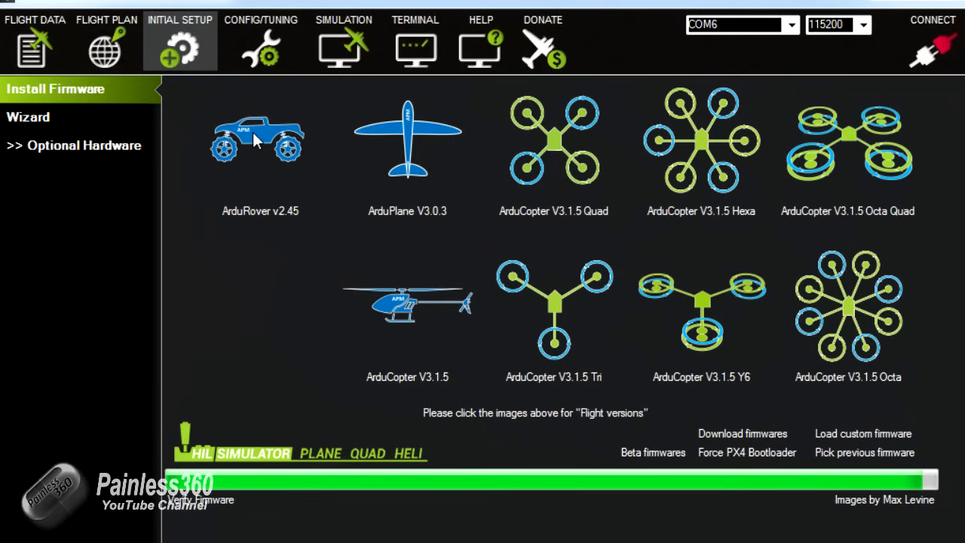
pyautogui.moveTo(506, 128)
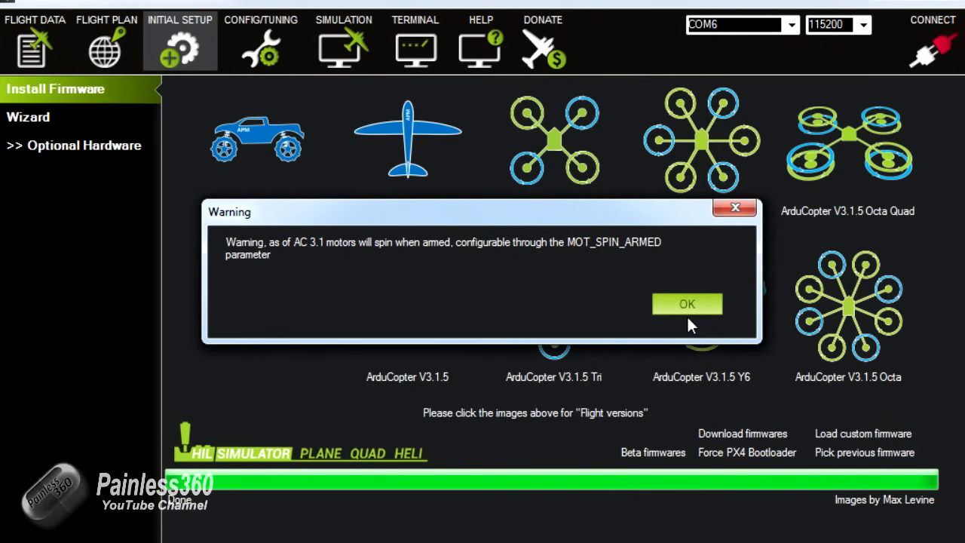
pyautogui.moveTo(630, 249)
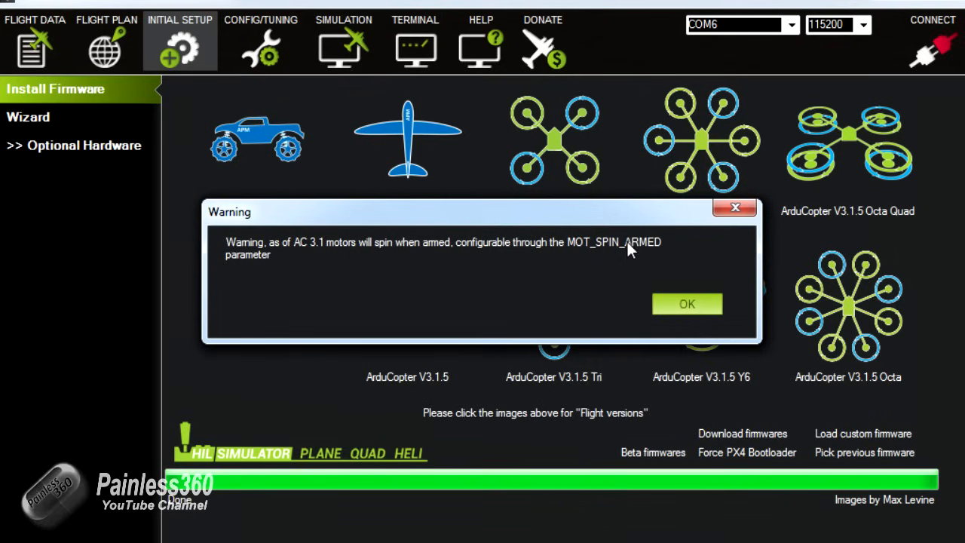
pyautogui.moveTo(681, 309)
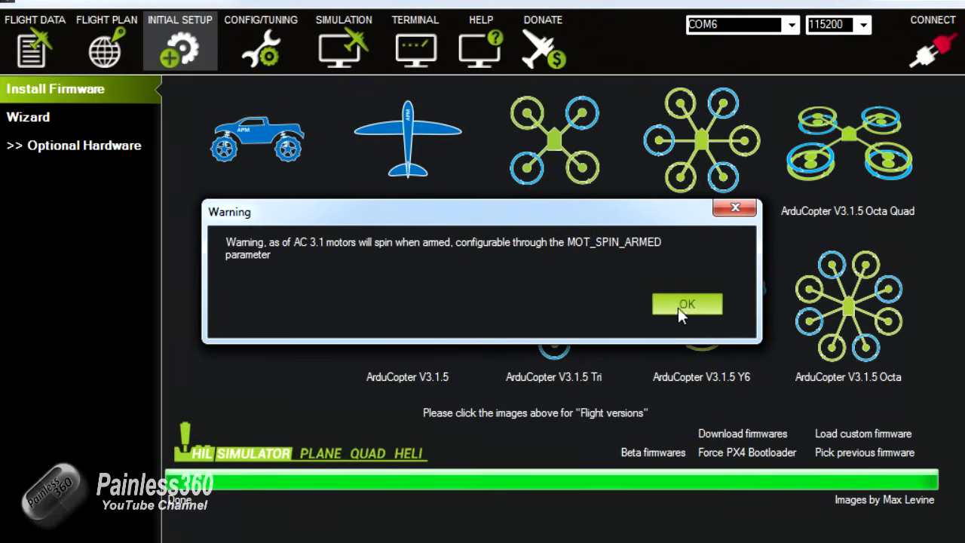
# Dismiss the MOT_SPIN_ARMED warning that motors will spin when armed
pyautogui.click(687, 303)
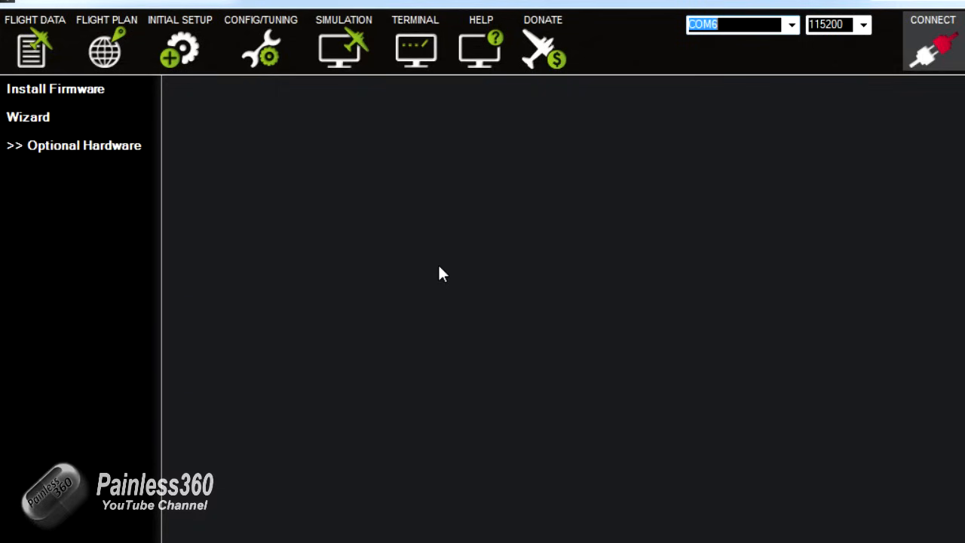
pyautogui.moveTo(512, 105)
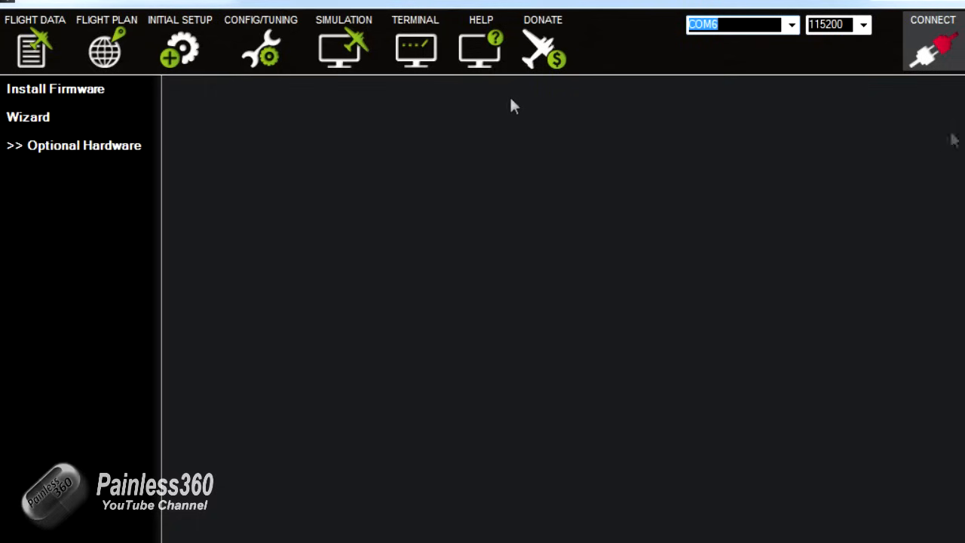
pyautogui.moveTo(254, 48)
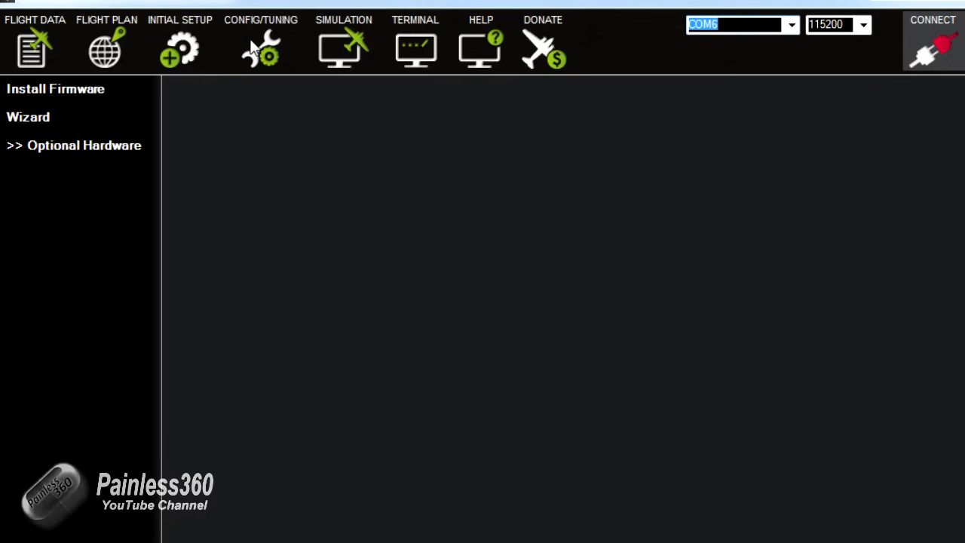
# Choose the COM6 Arduino Mega 2560 port from the connection list
pyautogui.click(179, 41)
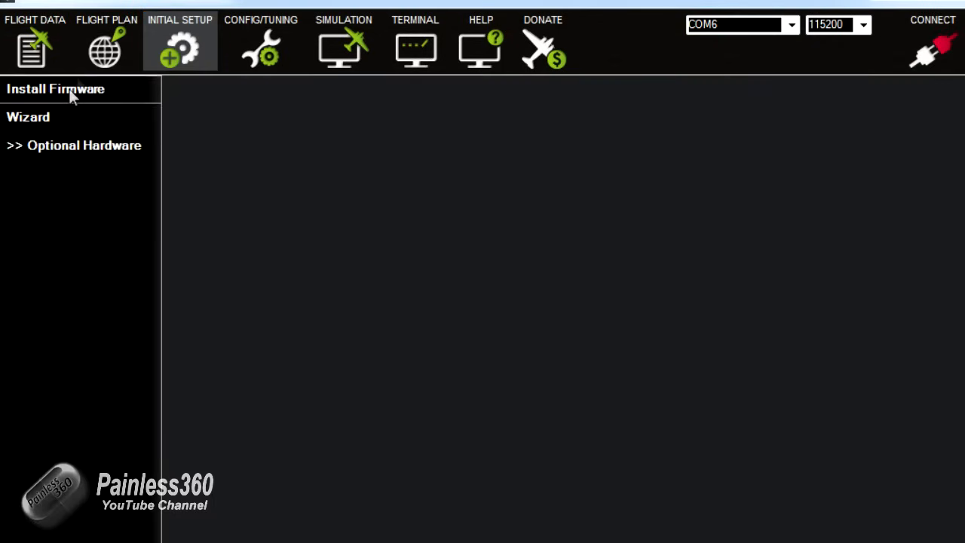
pyautogui.moveTo(306, 197)
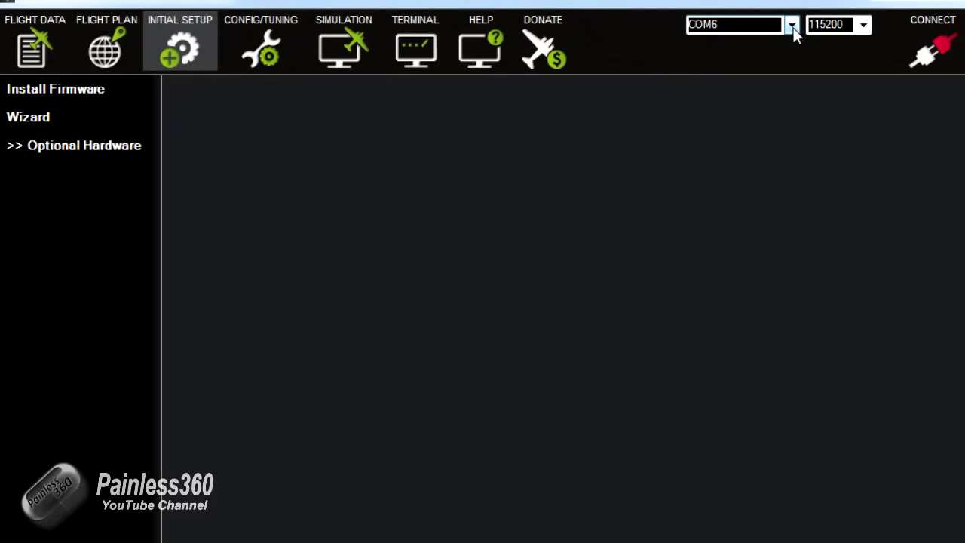
pyautogui.click(792, 24)
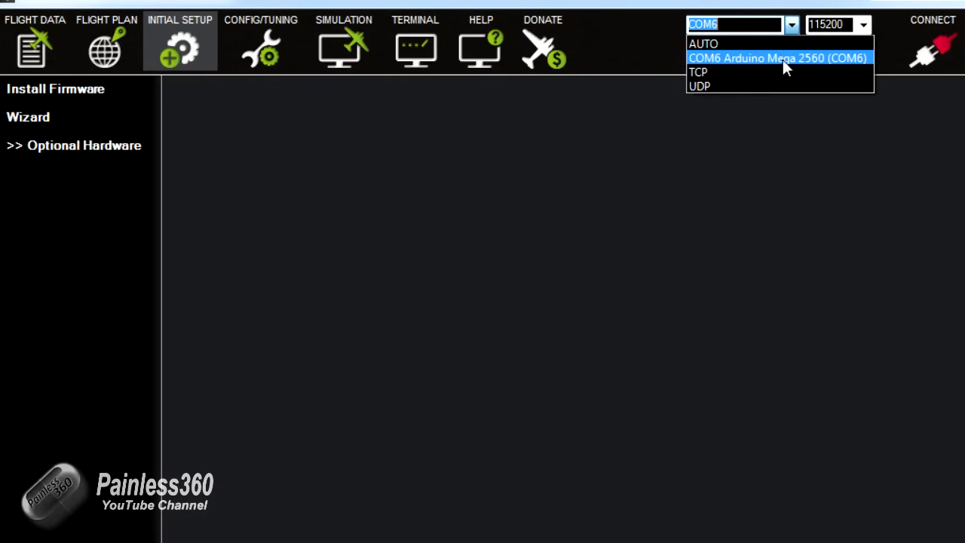
pyautogui.click(776, 58)
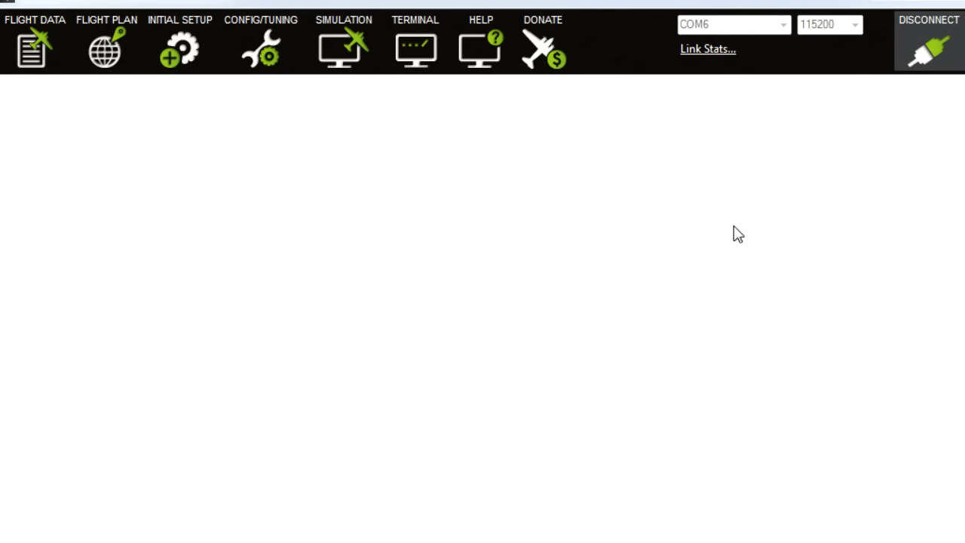
# Show Initial Setup and collapse, then re-expand, the Mandatory Hardware group
pyautogui.click(179, 41)
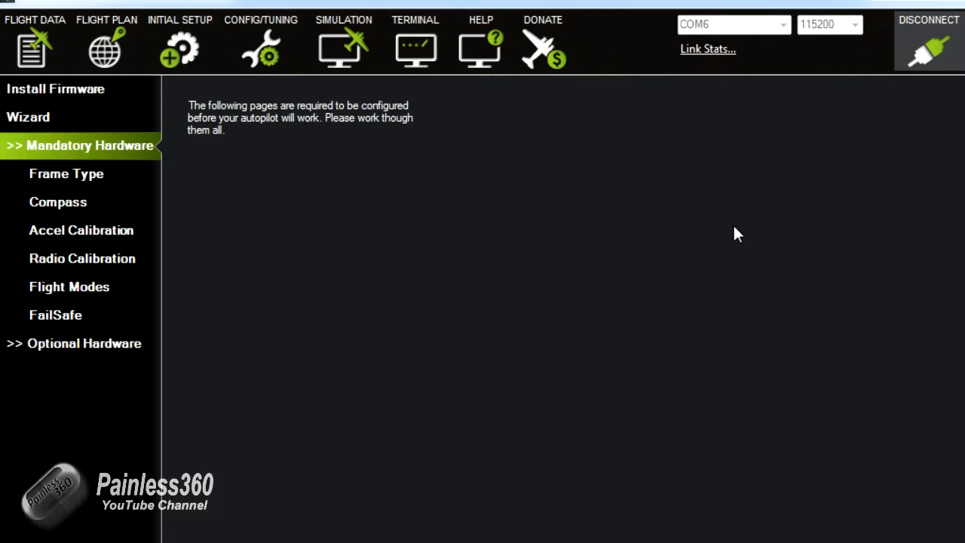
pyautogui.moveTo(83, 147)
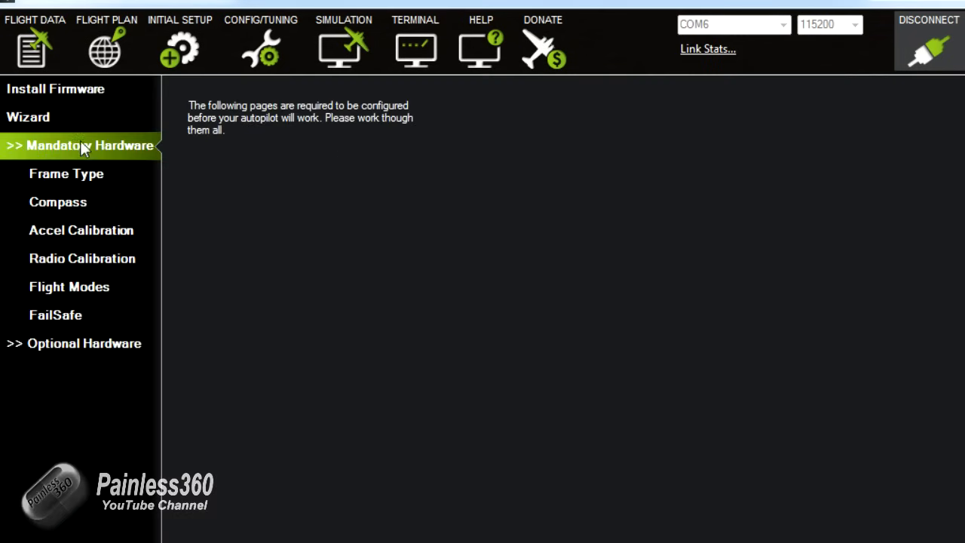
pyautogui.click(84, 145)
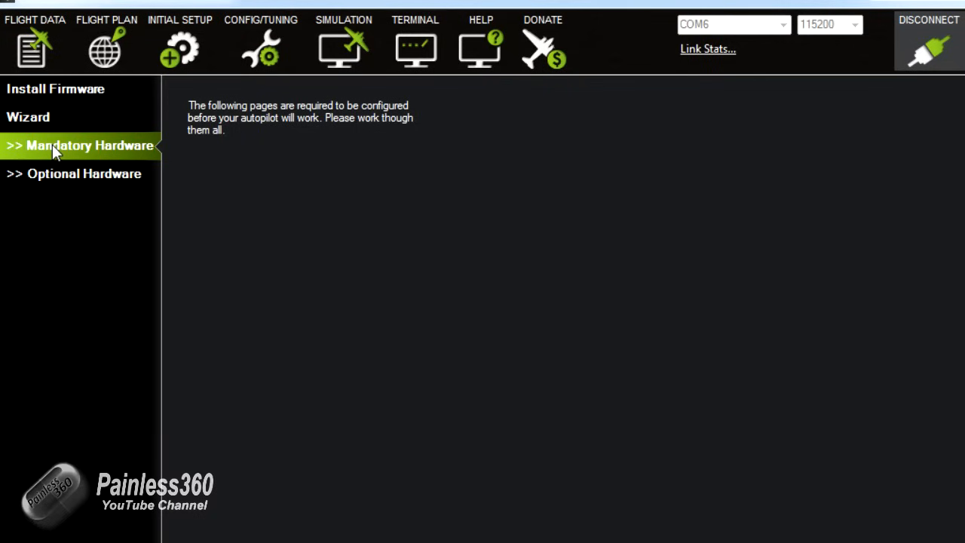
pyautogui.click(89, 145)
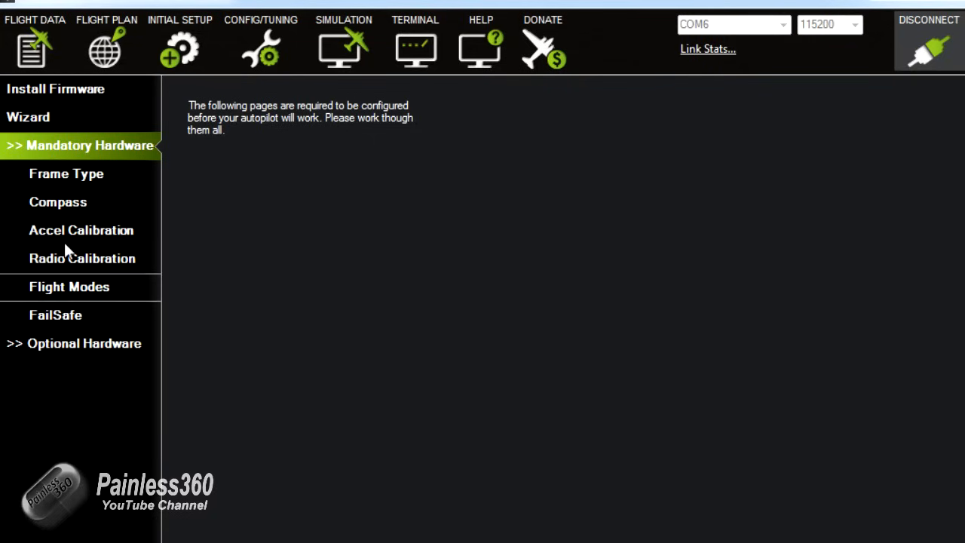
pyautogui.moveTo(66, 173)
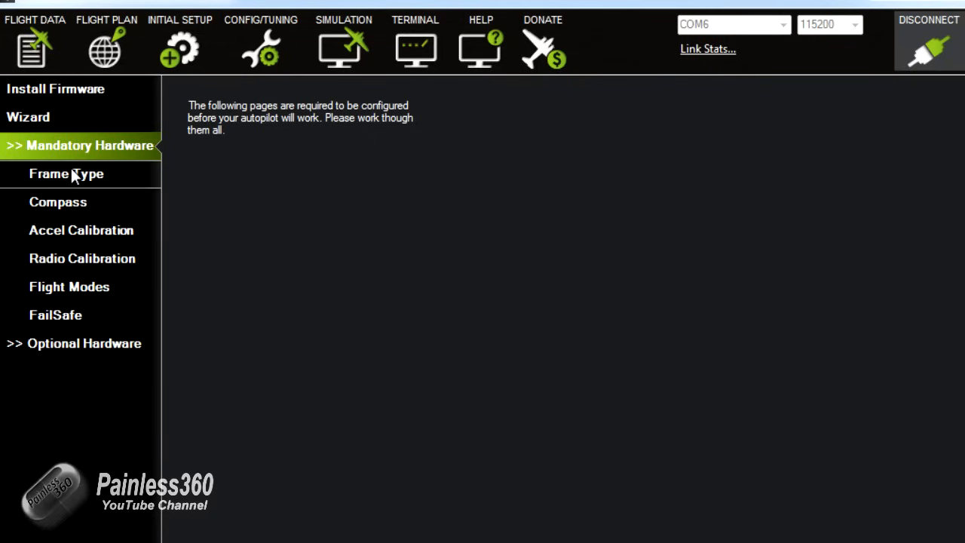
# Set Frame Type to the Plus layout after briefly trying X
pyautogui.click(66, 173)
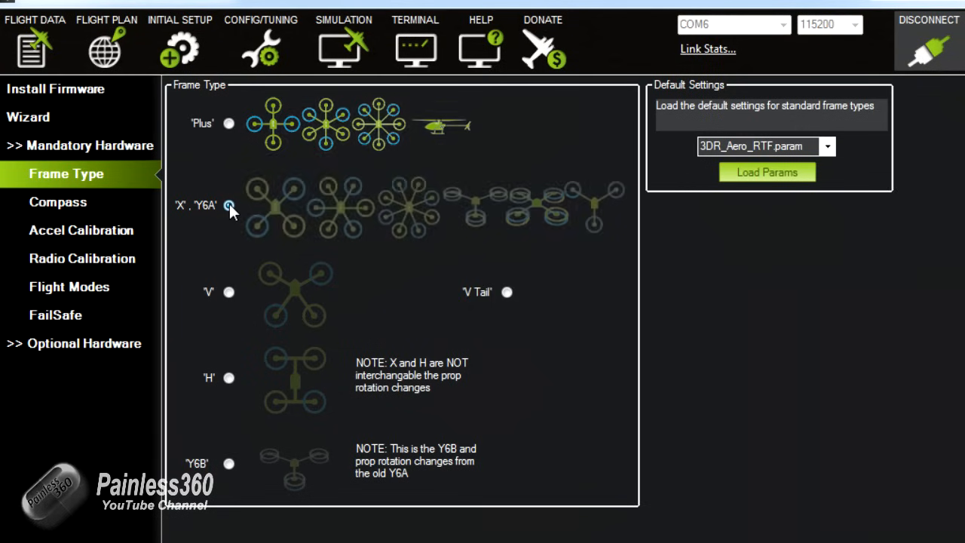
pyautogui.click(229, 206)
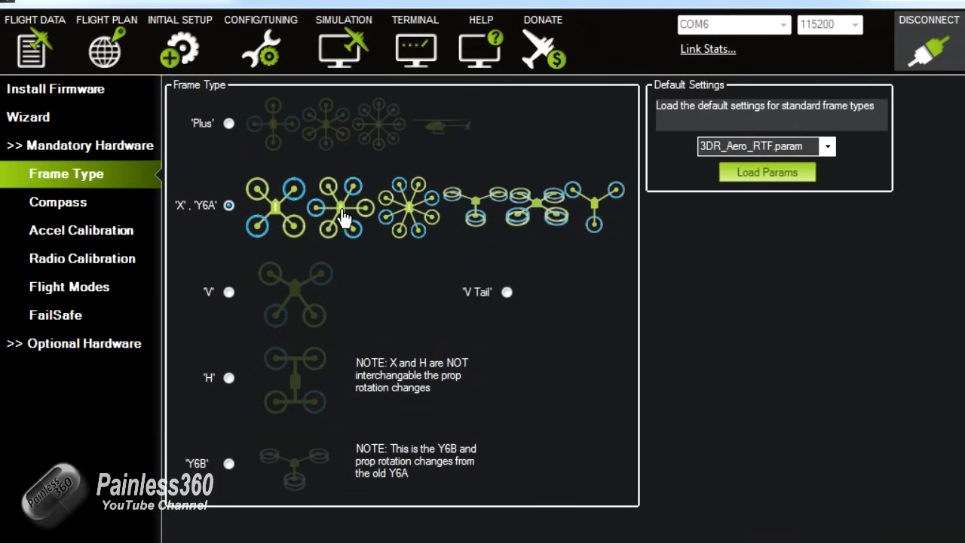
pyautogui.moveTo(360, 317)
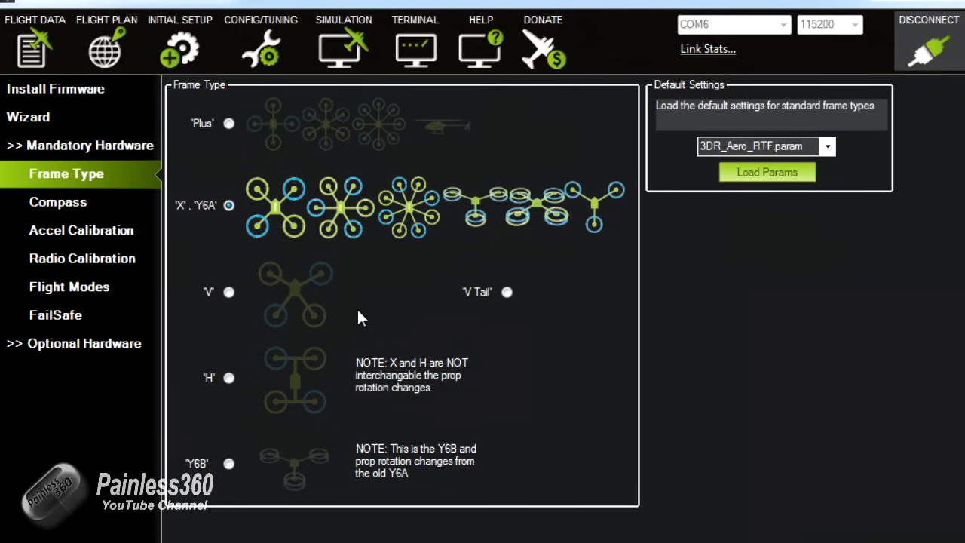
pyautogui.moveTo(64, 215)
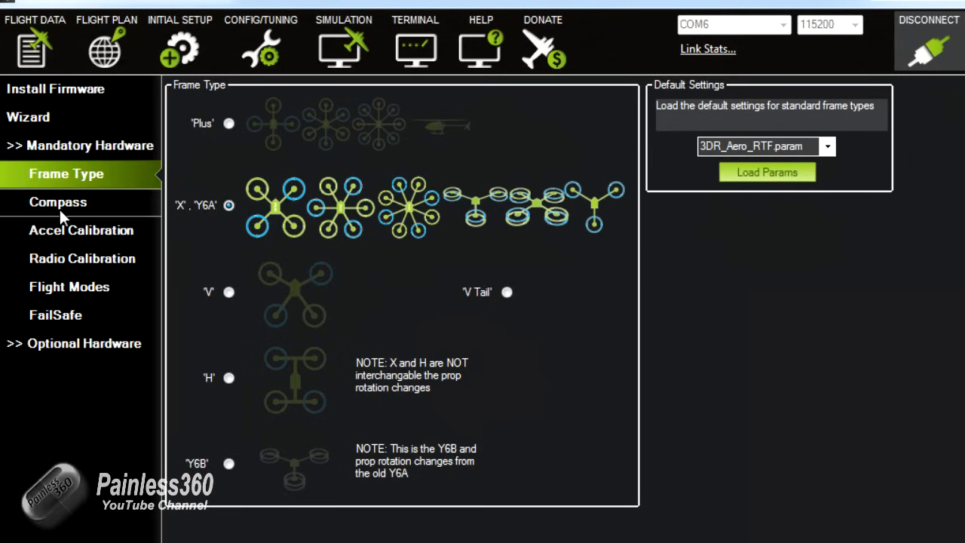
pyautogui.moveTo(229, 125)
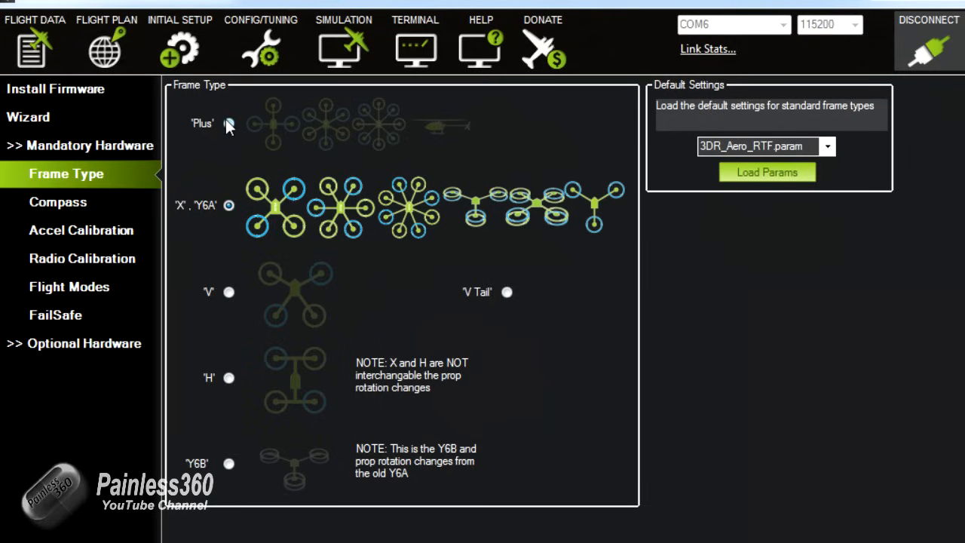
pyautogui.click(229, 123)
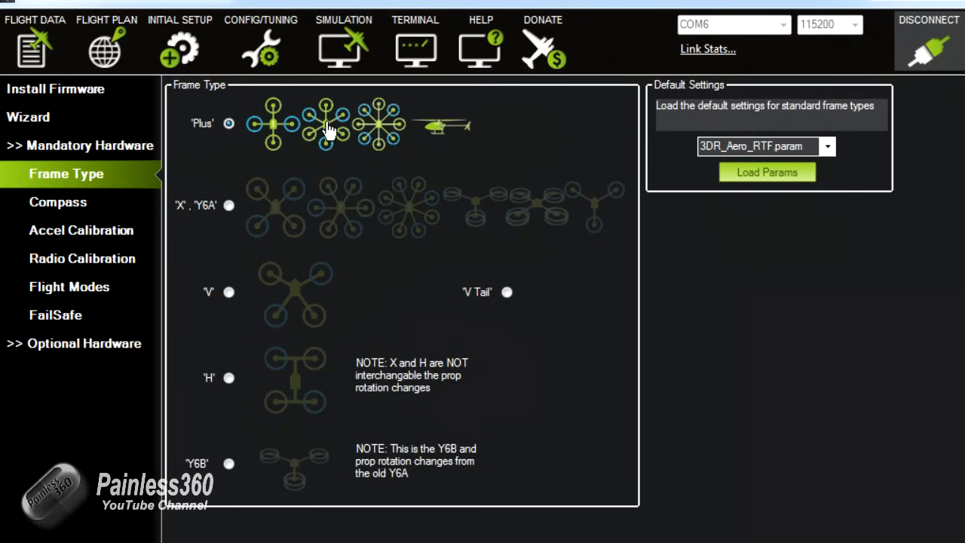
pyautogui.moveTo(330, 134)
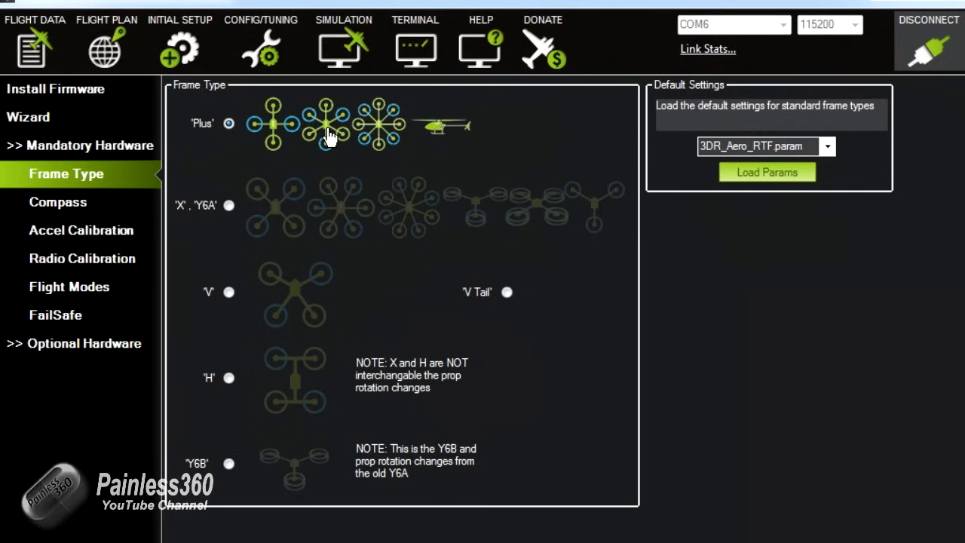
pyautogui.moveTo(74, 215)
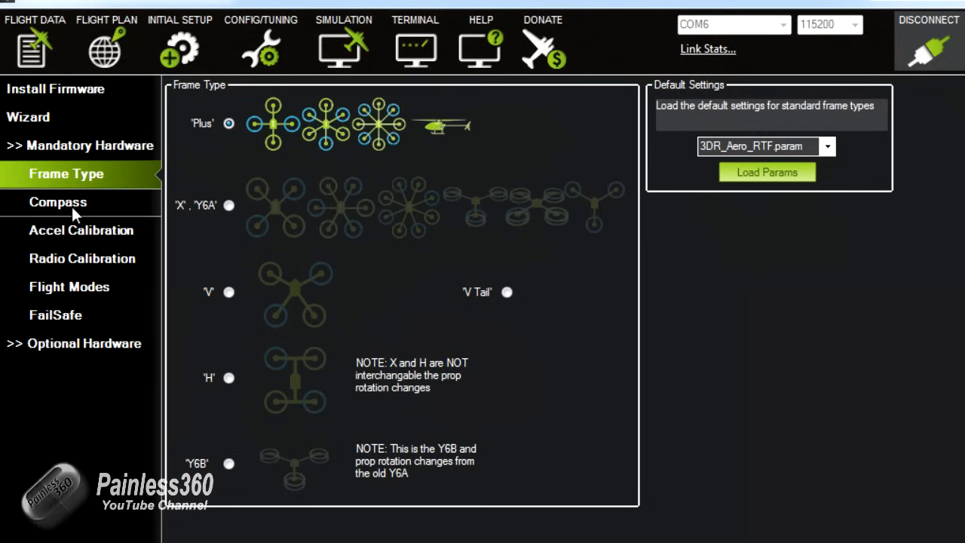
# Launch Compass Live Calibration, acknowledging the rotate-the-autopilot prompt
pyautogui.click(58, 202)
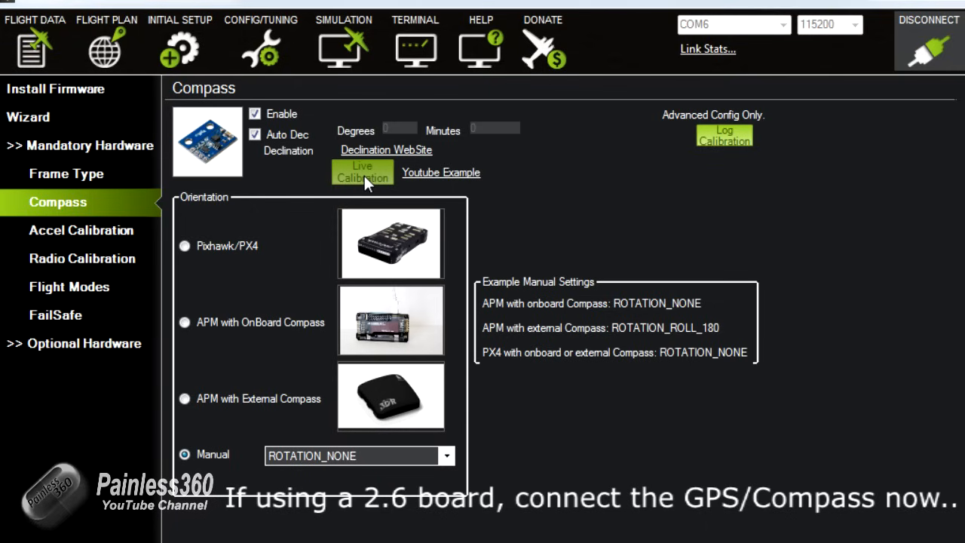
pyautogui.click(362, 172)
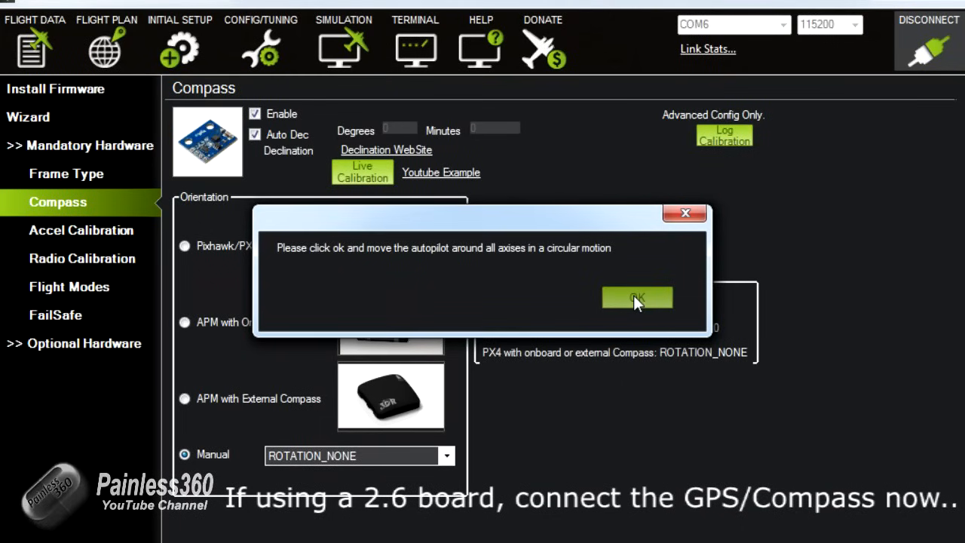
pyautogui.click(637, 297)
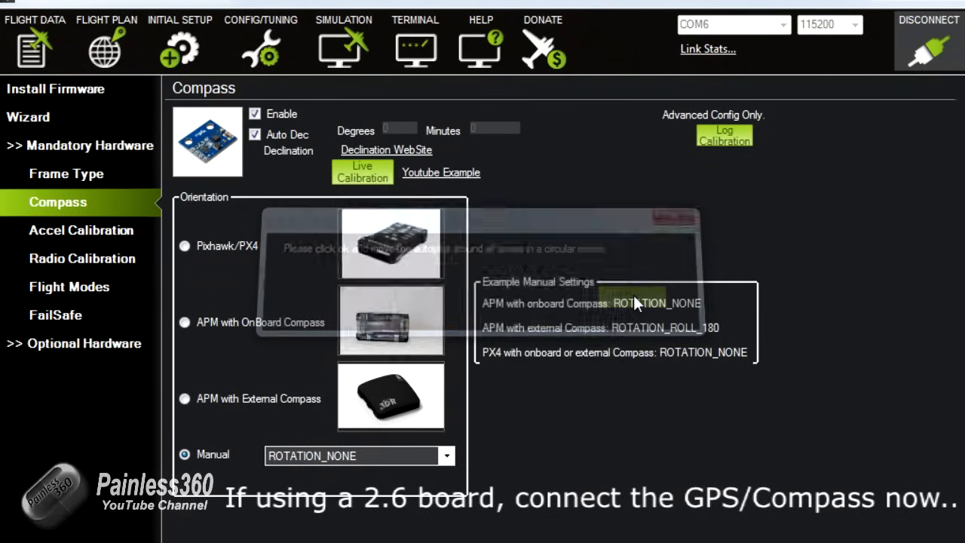
pyautogui.click(362, 172)
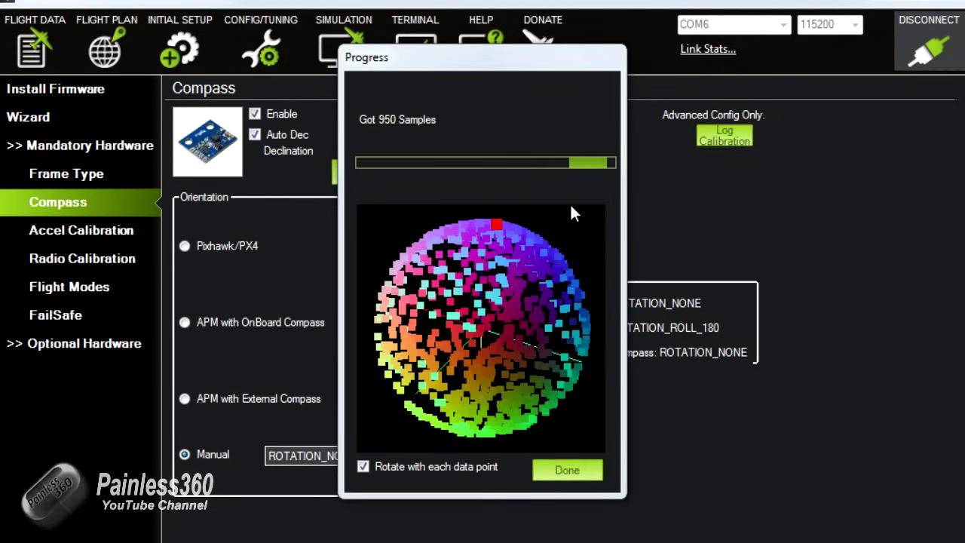
pyautogui.moveTo(498, 332)
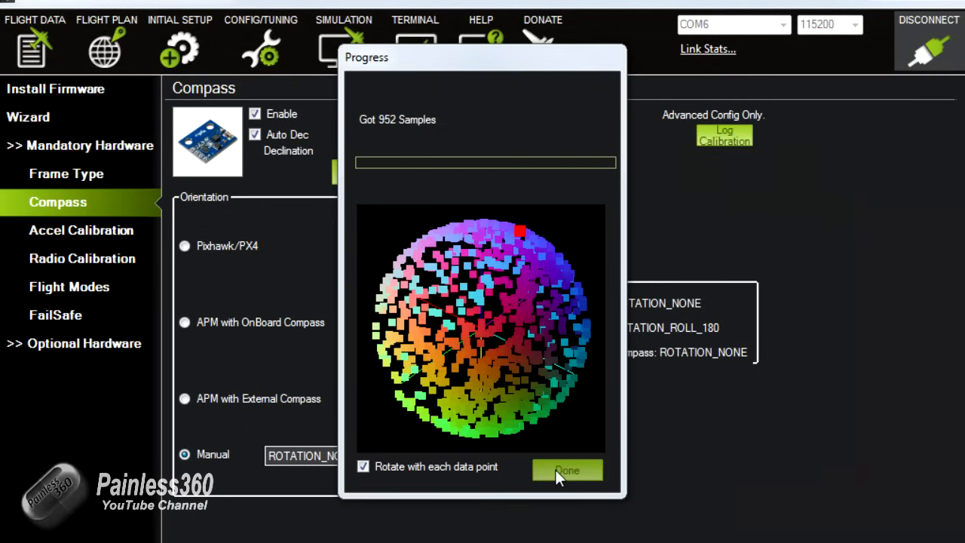
# End compass sampling and acknowledge the saved offsets 115, -45, -49
pyautogui.click(567, 470)
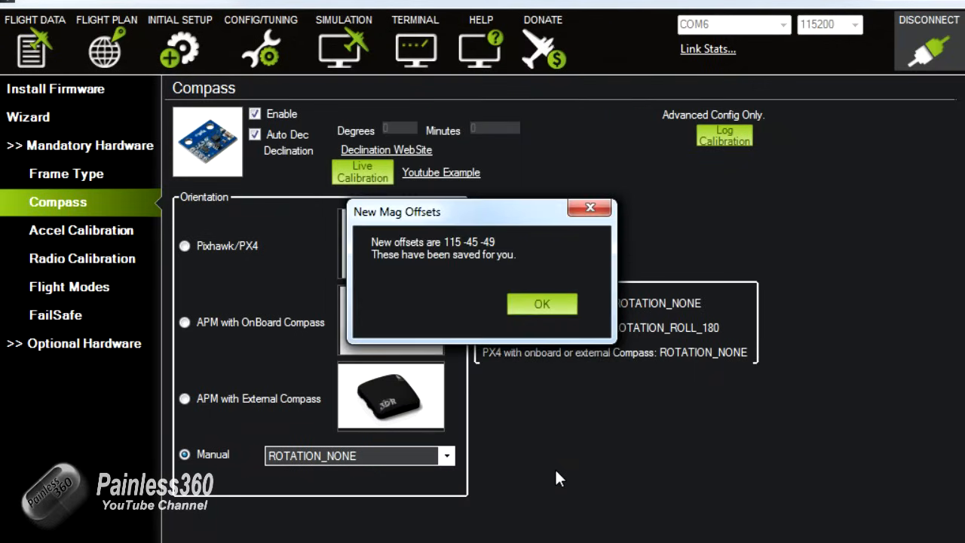
pyautogui.click(541, 304)
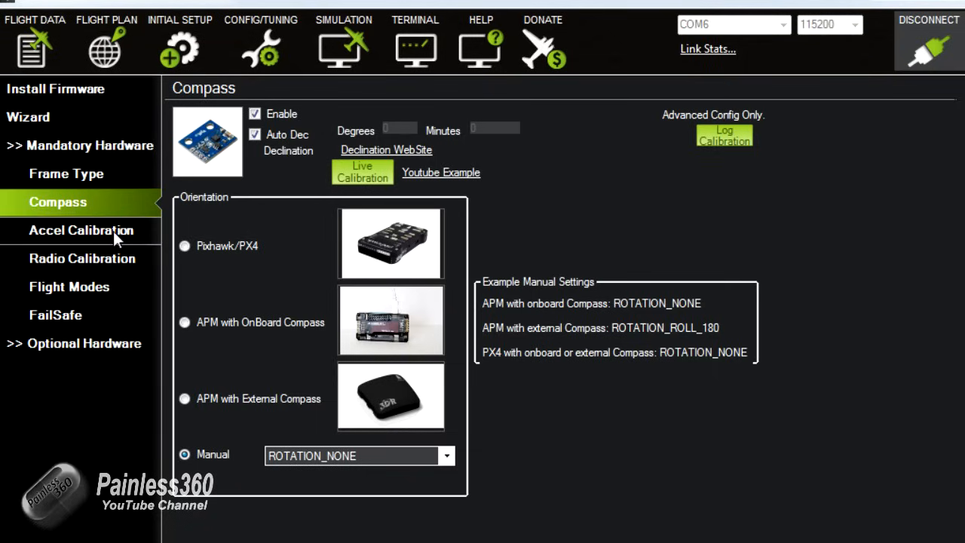
# Run Accel Calibration, dismissing the colour scheme warning and confirming the back position
pyautogui.click(80, 230)
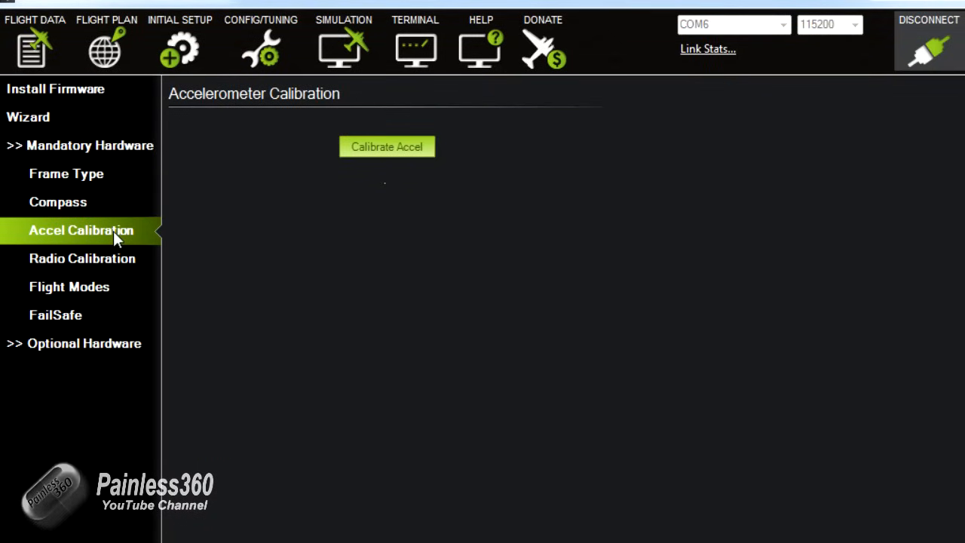
pyautogui.moveTo(381, 153)
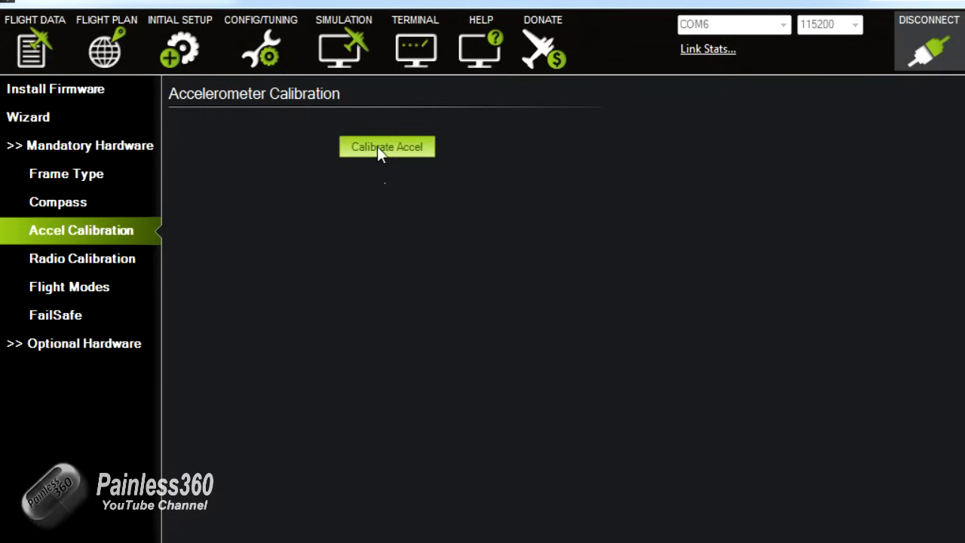
pyautogui.click(387, 146)
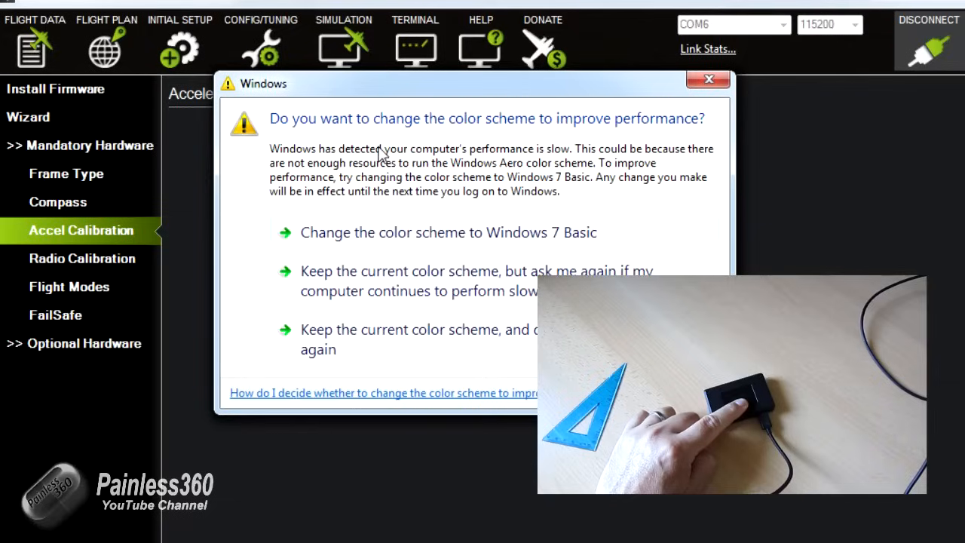
pyautogui.click(707, 79)
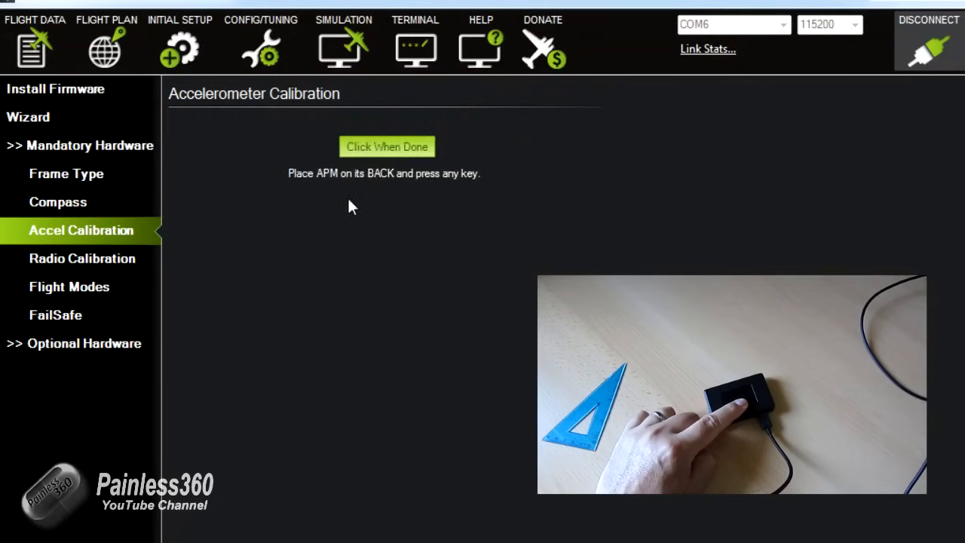
pyautogui.click(387, 146)
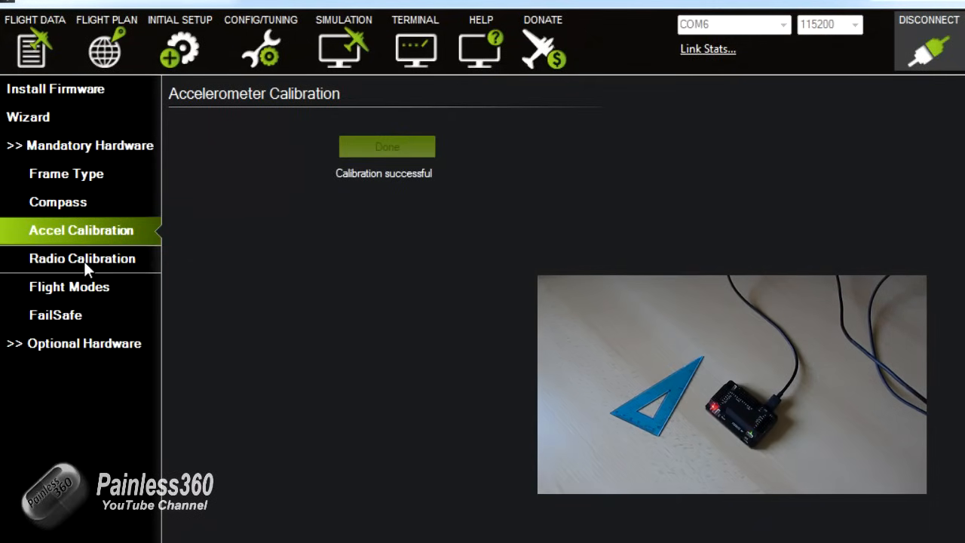
pyautogui.click(81, 258)
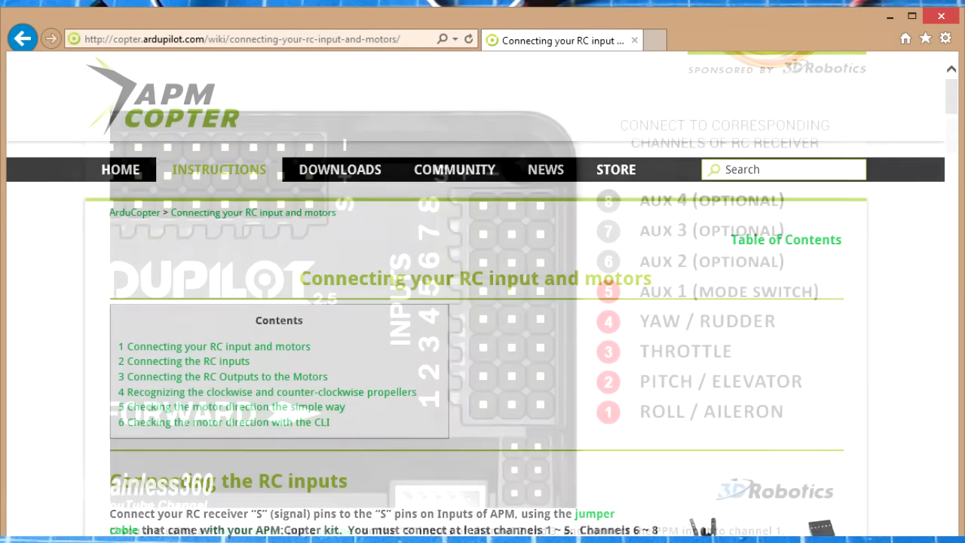
# Scroll through the ArduPilot 'Connecting your RC input and motors' guide
pyautogui.scroll(-3)
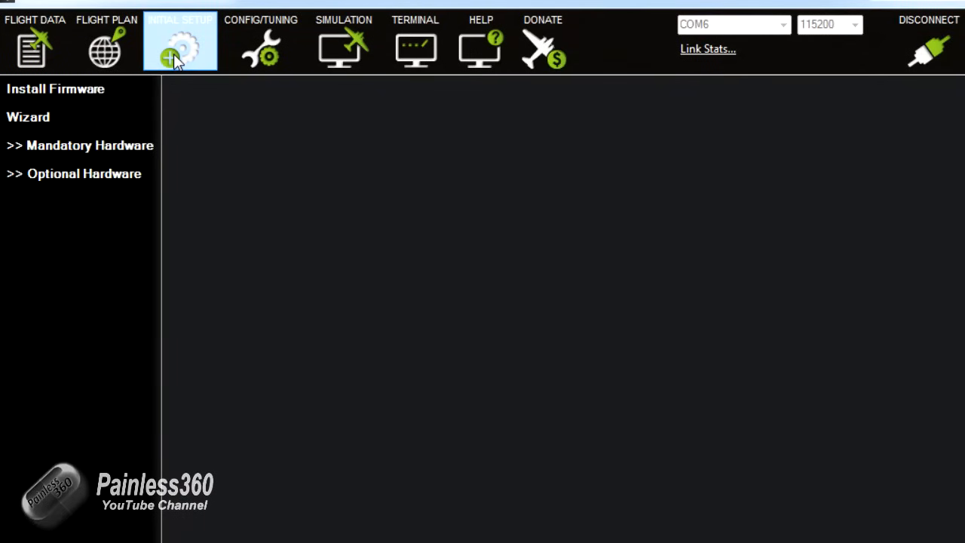
# Begin Radio Calibration, accepting the transmitter and props safety warning
pyautogui.click(79, 146)
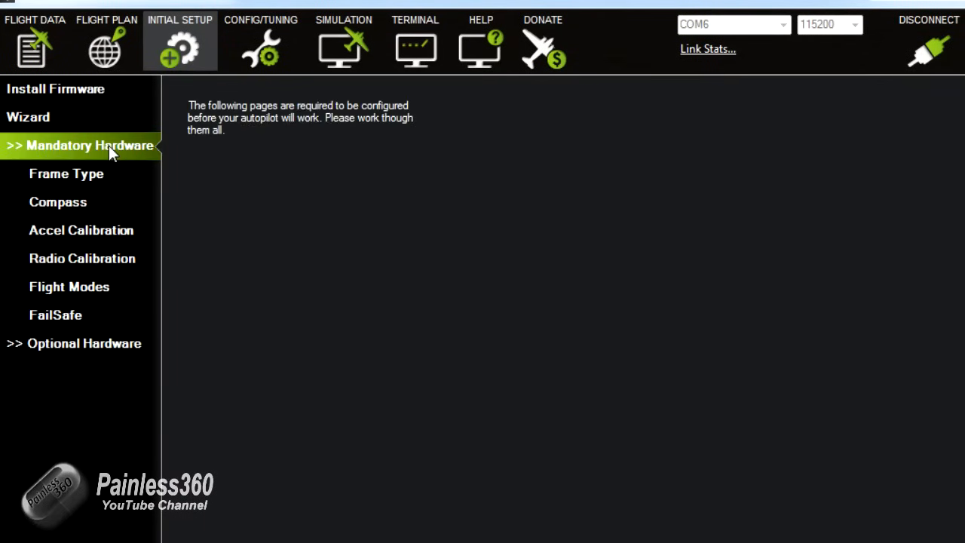
pyautogui.moveTo(75, 264)
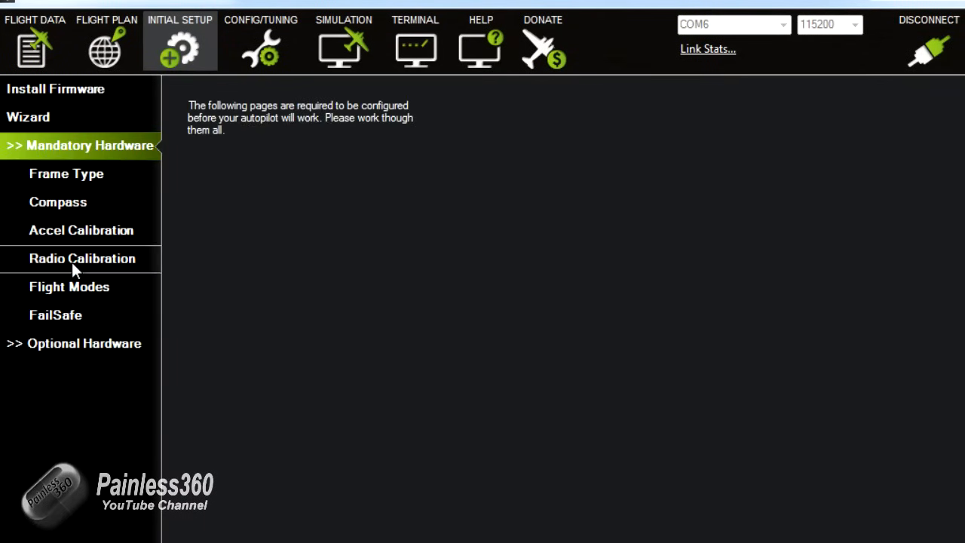
pyautogui.click(81, 258)
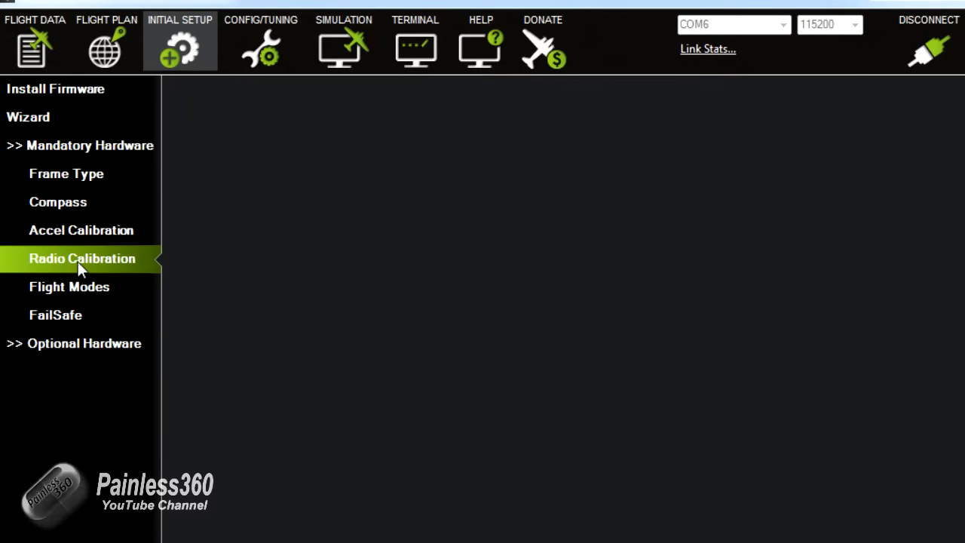
pyautogui.click(81, 258)
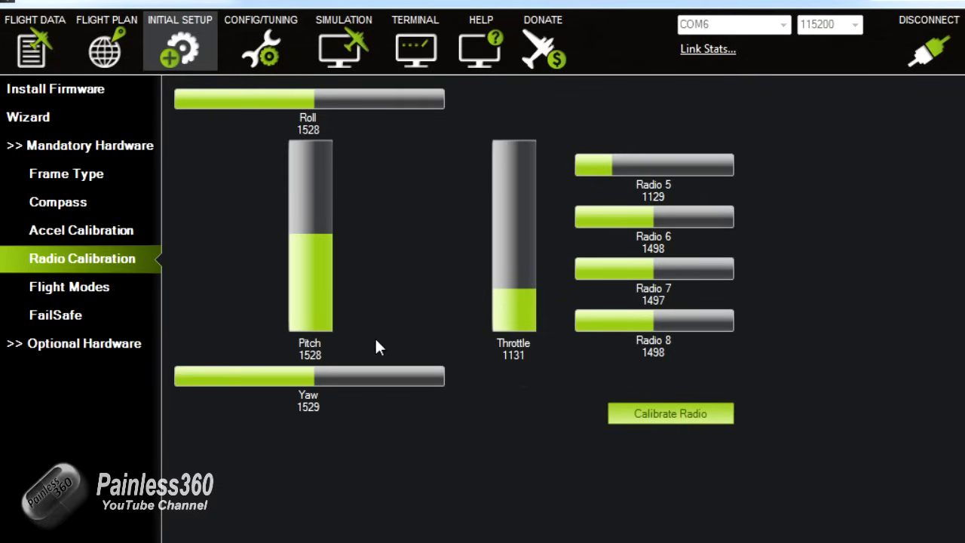
pyautogui.moveTo(581, 188)
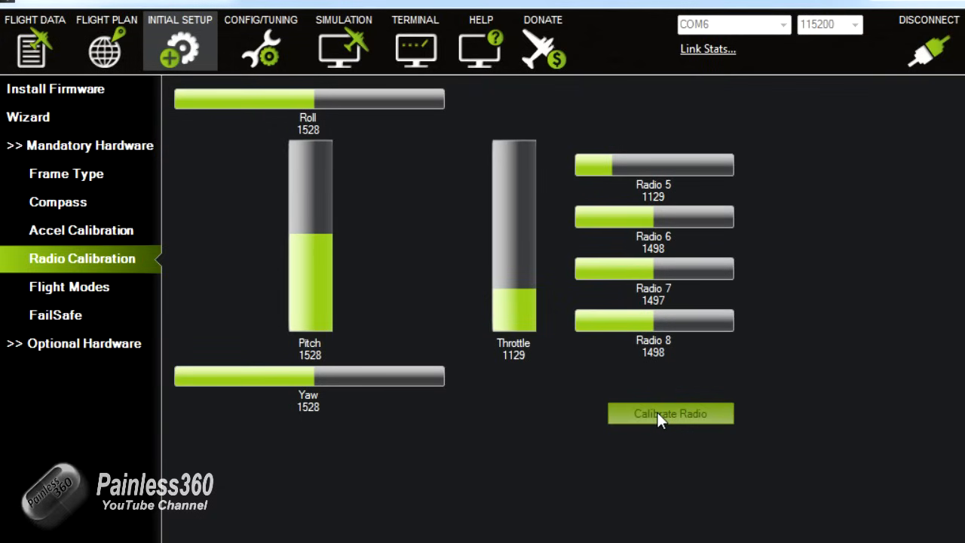
pyautogui.click(670, 413)
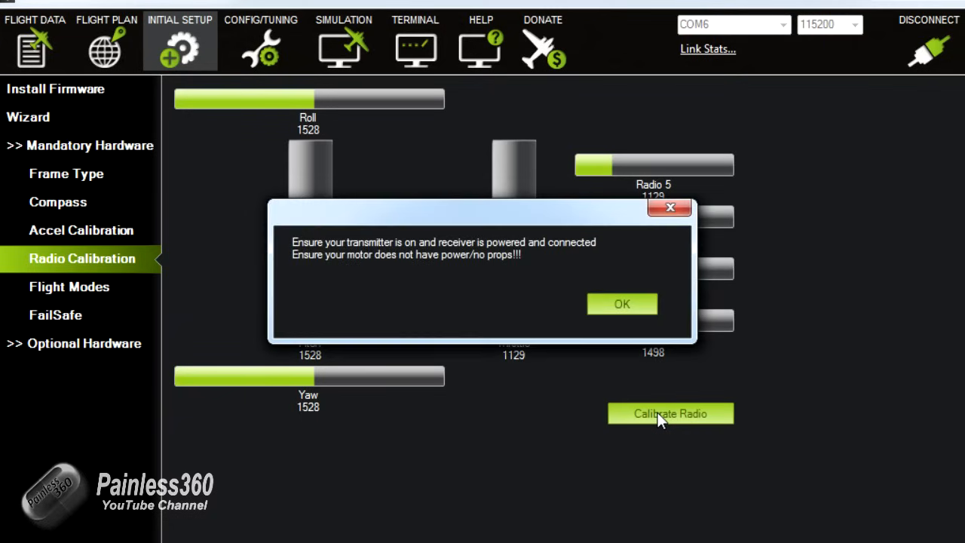
pyautogui.click(622, 304)
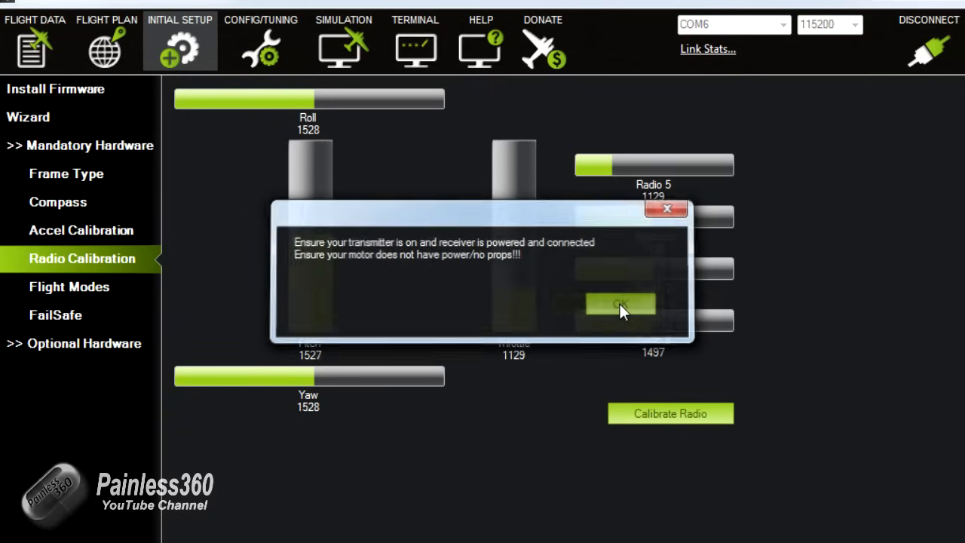
pyautogui.click(620, 306)
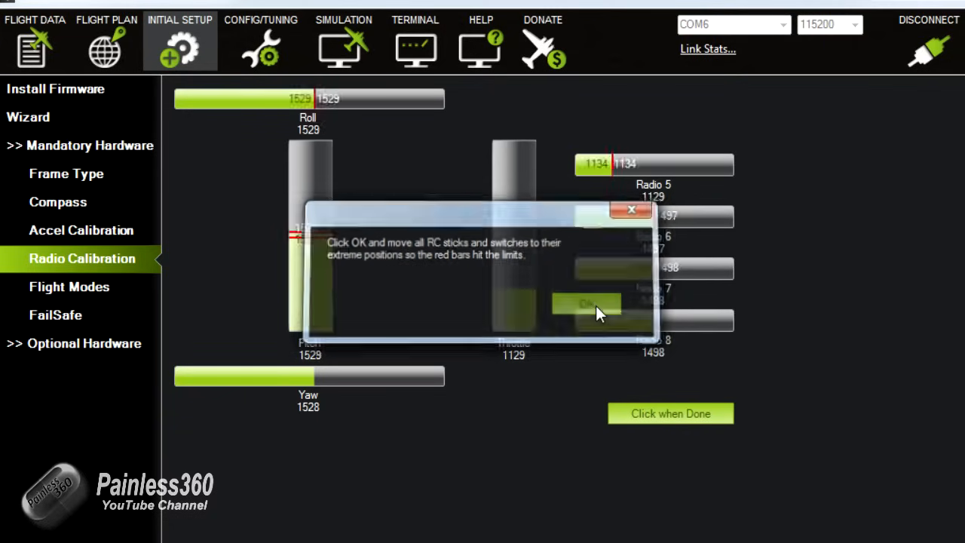
# Record every stick and switch channel's extremes (about 1121–1938) and finish capturing
pyautogui.click(586, 303)
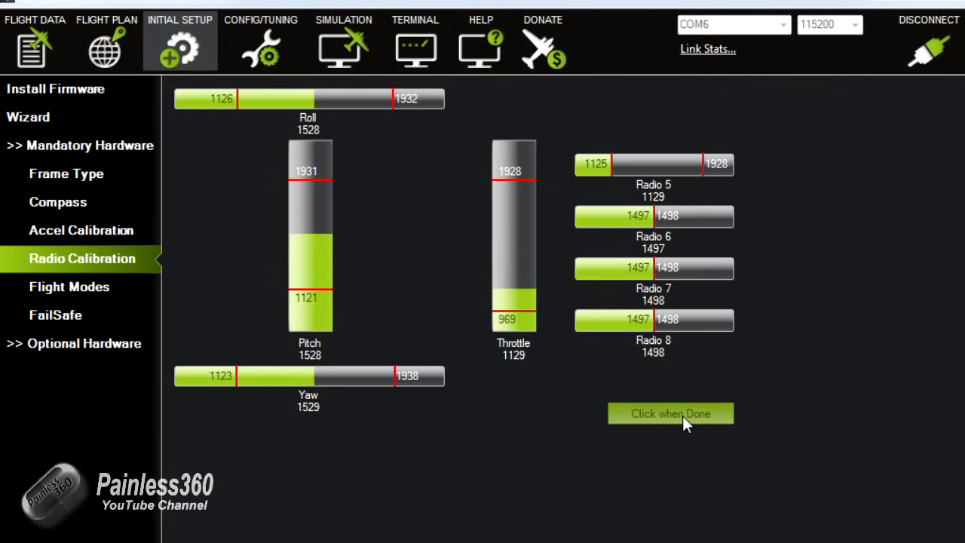
pyautogui.click(670, 413)
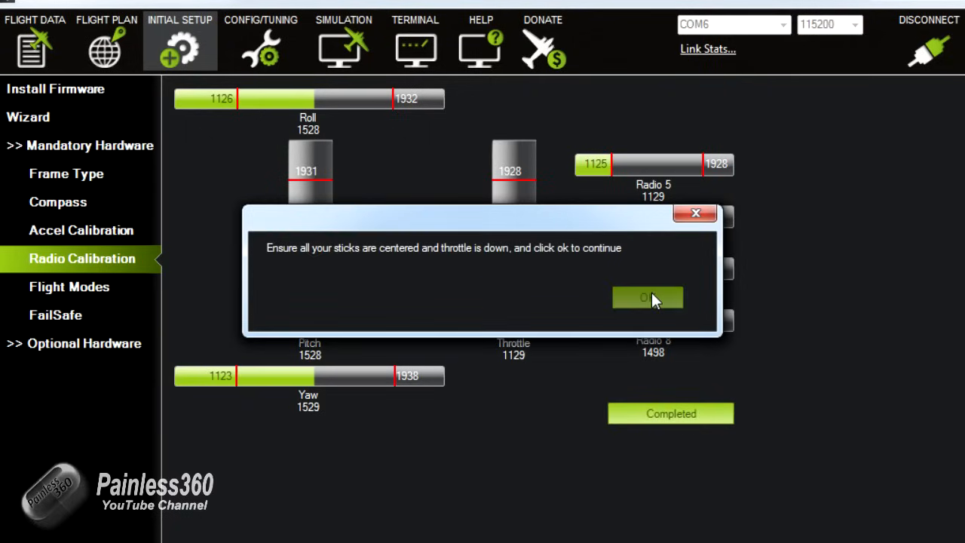
# Confirm sticks are centred with throttle down to finish radio calibration
pyautogui.click(647, 297)
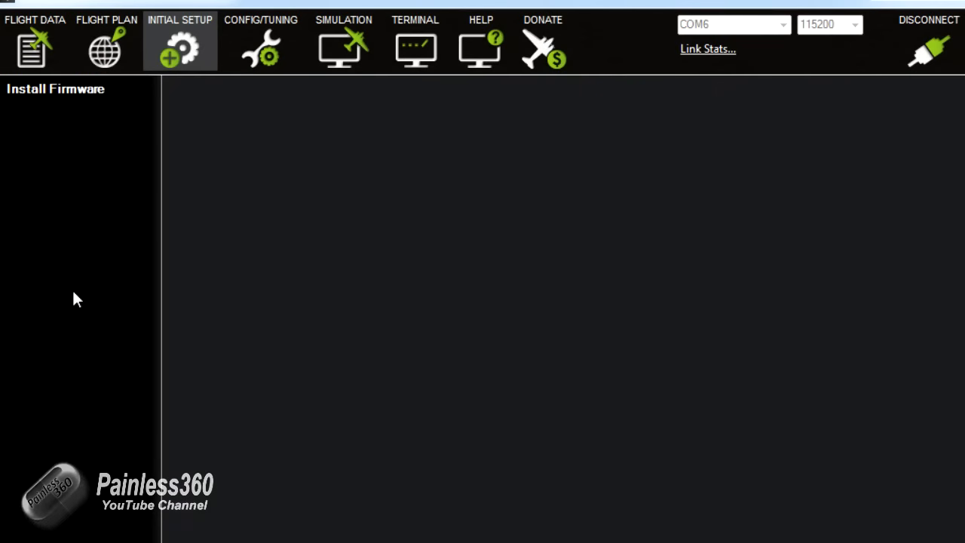
# Keep Flight Mode 1 as Stabilize and save modes Stabilize, Stabilize, Drift, Loiter, Stabilize, RTL
pyautogui.click(69, 286)
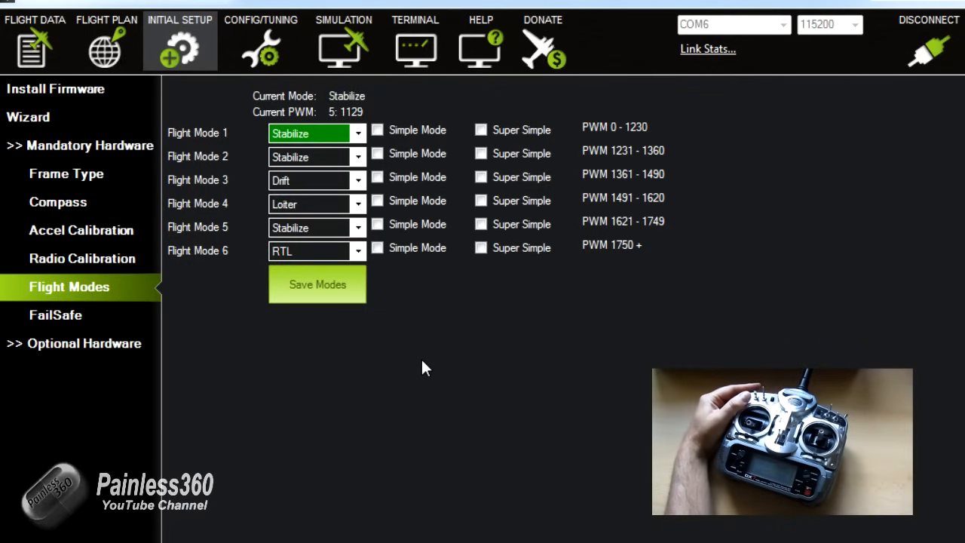
pyautogui.moveTo(362, 147)
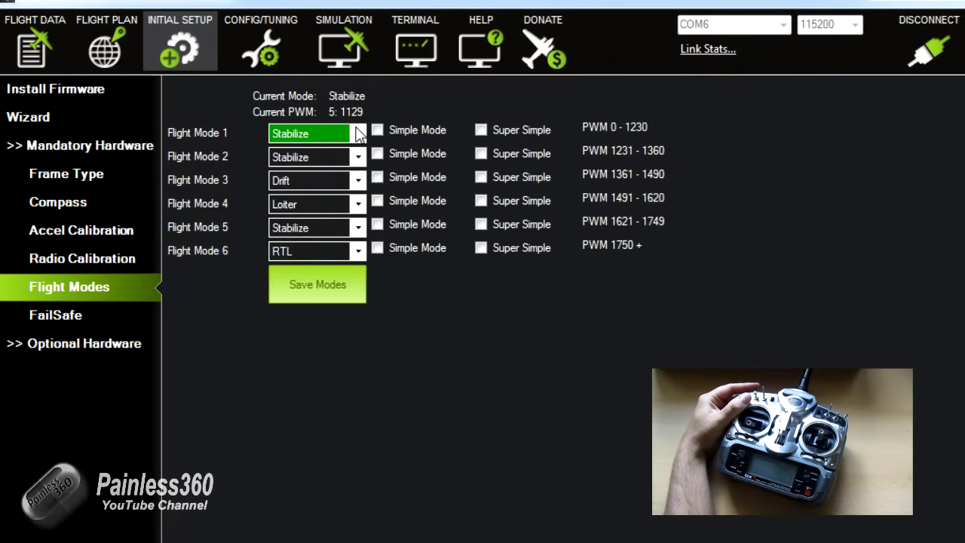
pyautogui.click(358, 133)
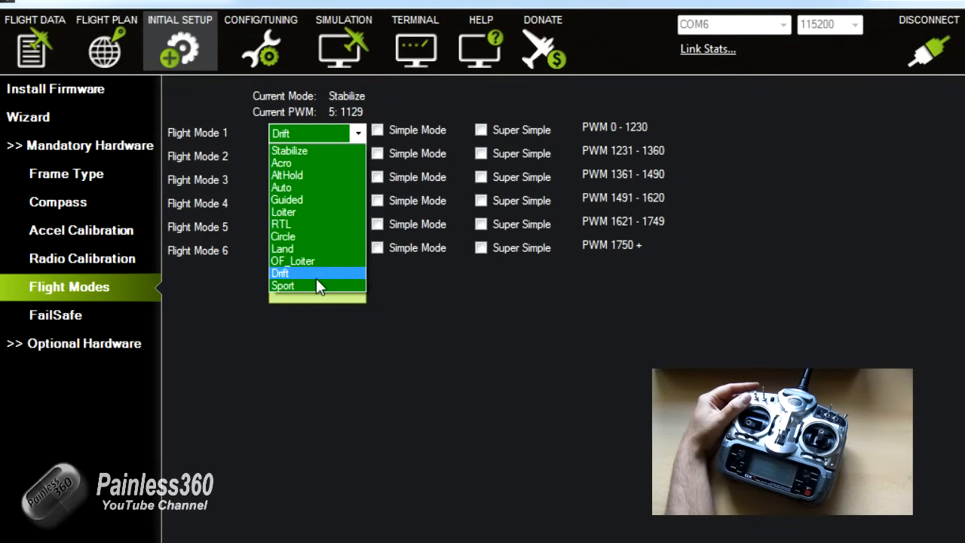
pyautogui.click(283, 285)
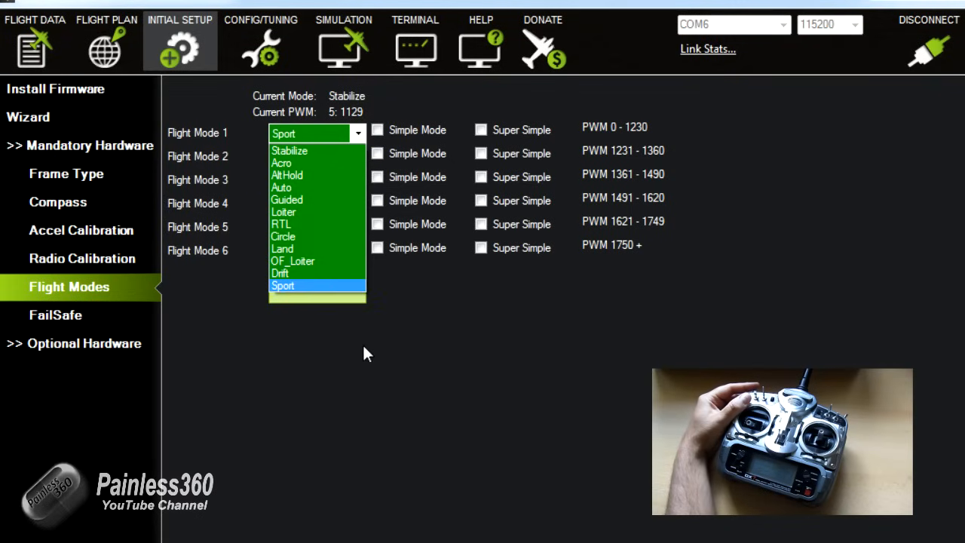
pyautogui.click(290, 151)
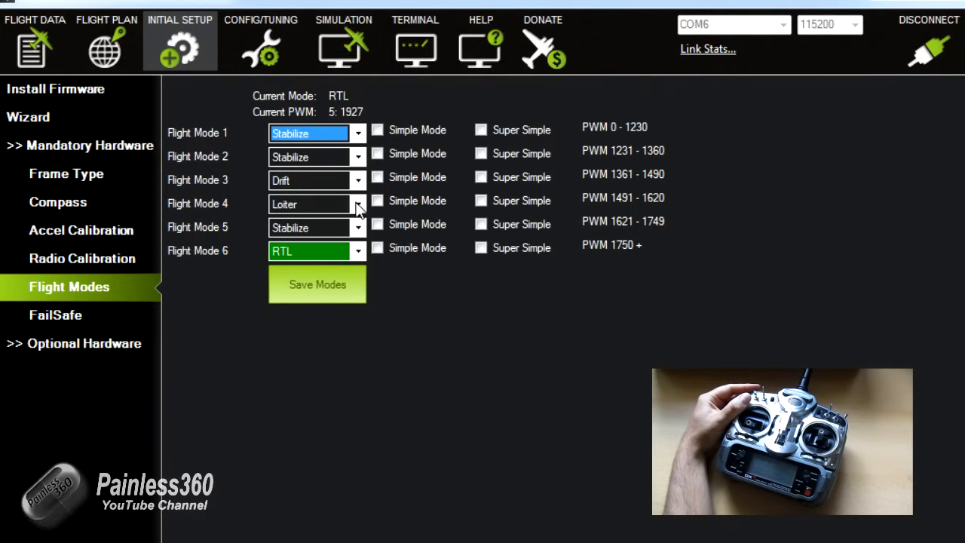
pyautogui.click(317, 284)
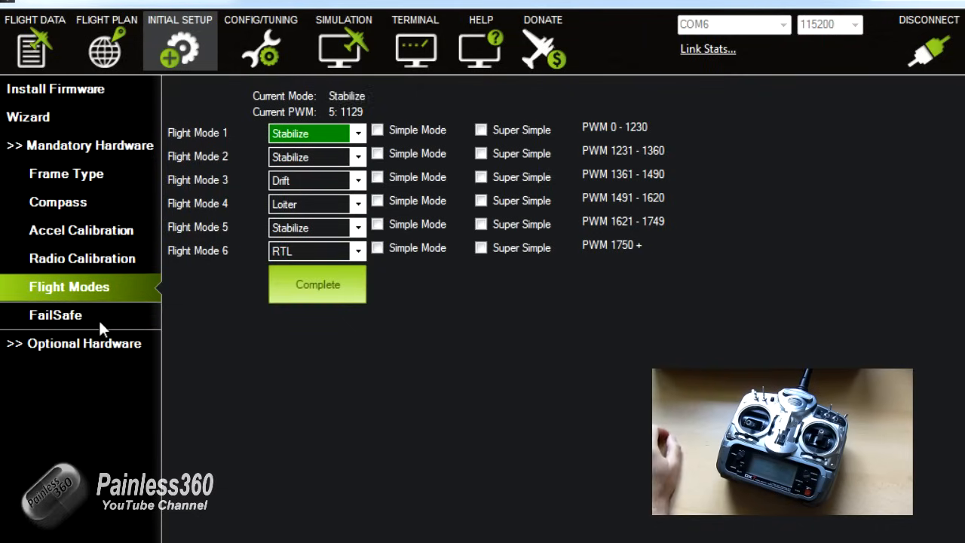
# Open FailSafe and acknowledge the props warning to view 'Enabled always RTL' at FS PWM 950
pyautogui.click(55, 315)
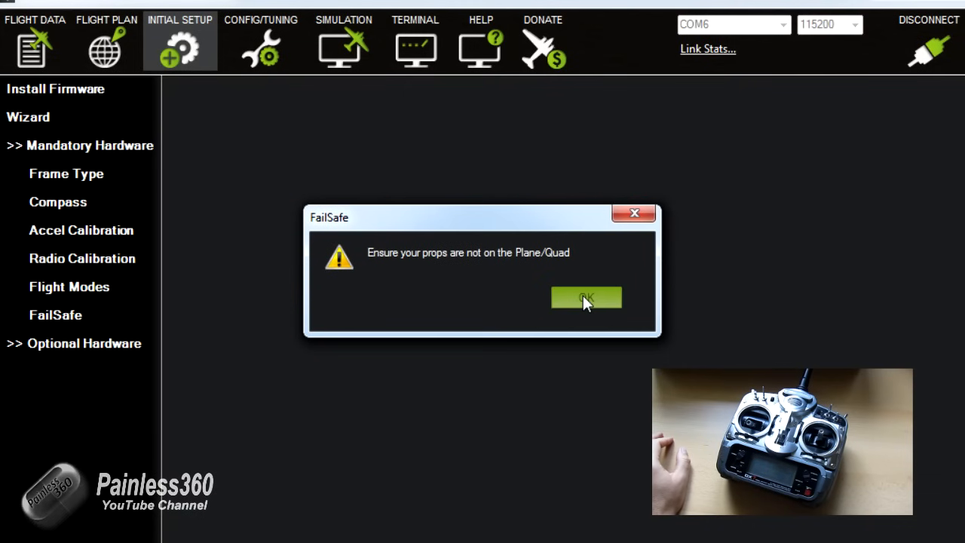
pyautogui.click(587, 297)
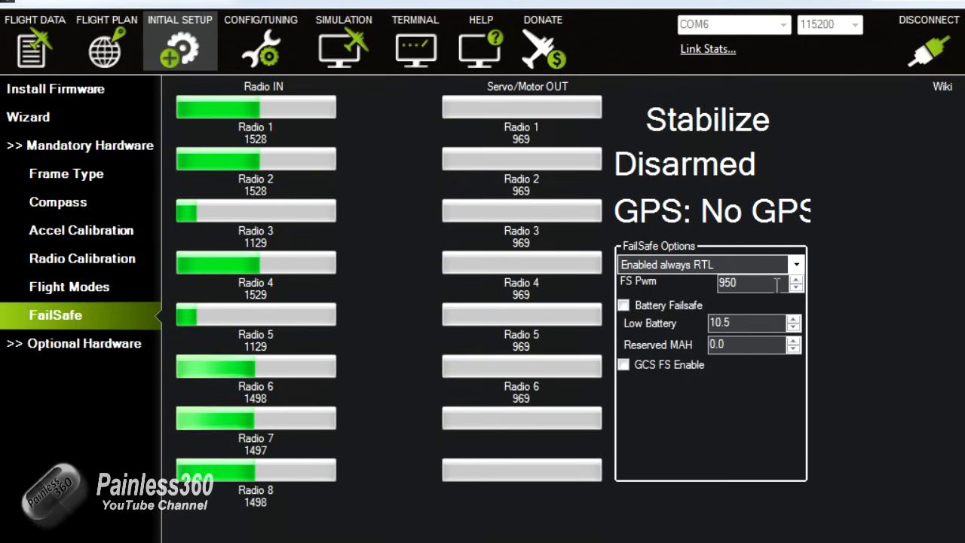
pyautogui.moveTo(750, 283)
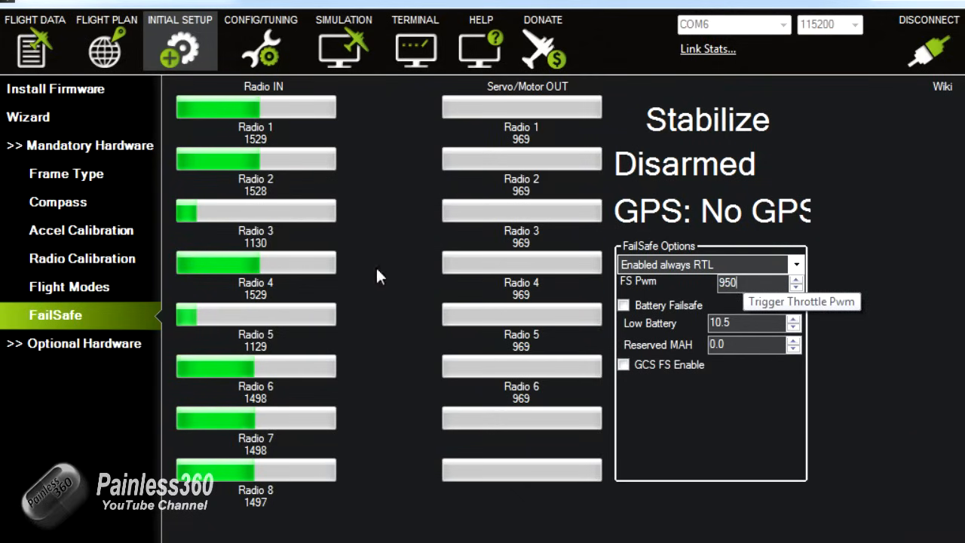
# Review the Frame Type and Compass pages, then switch to the Flight Data screen
pyautogui.click(65, 174)
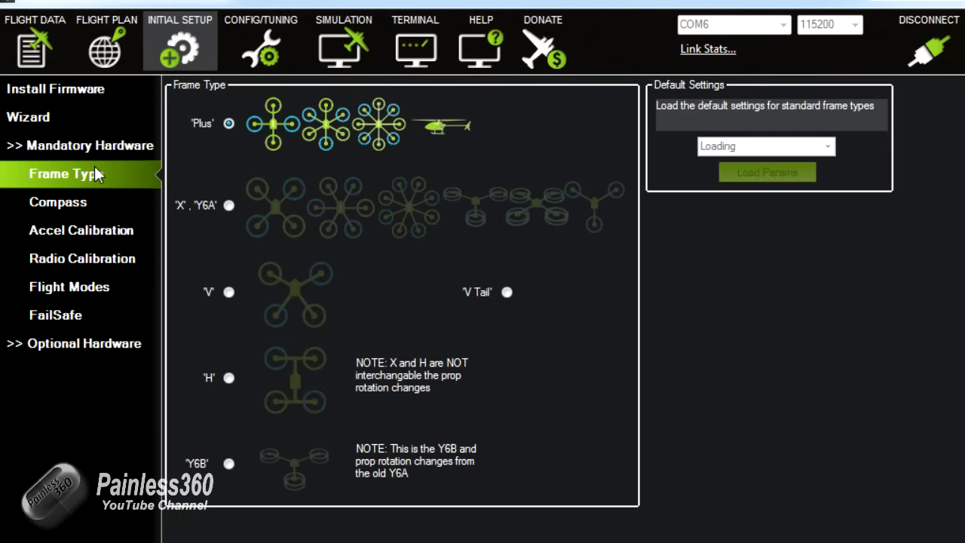
pyautogui.click(58, 201)
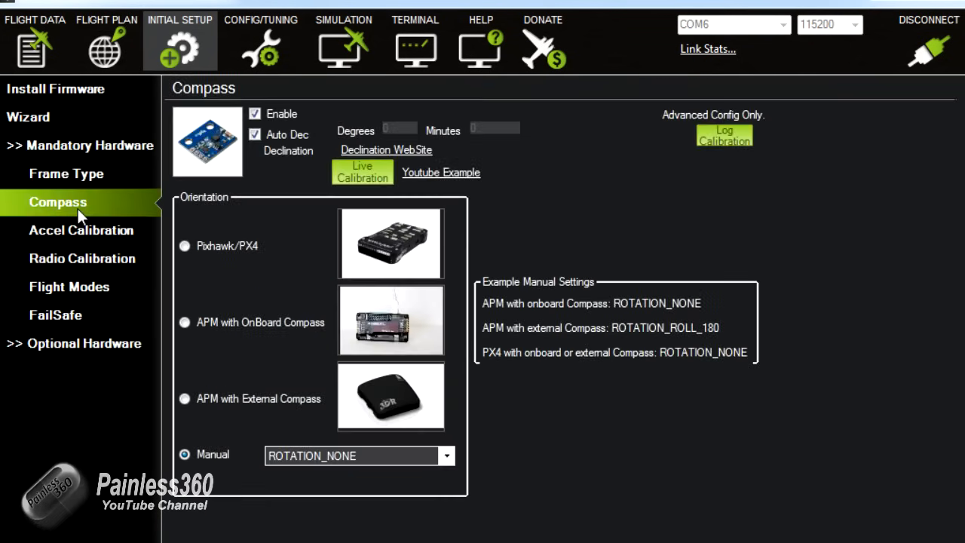
pyautogui.moveTo(36, 41)
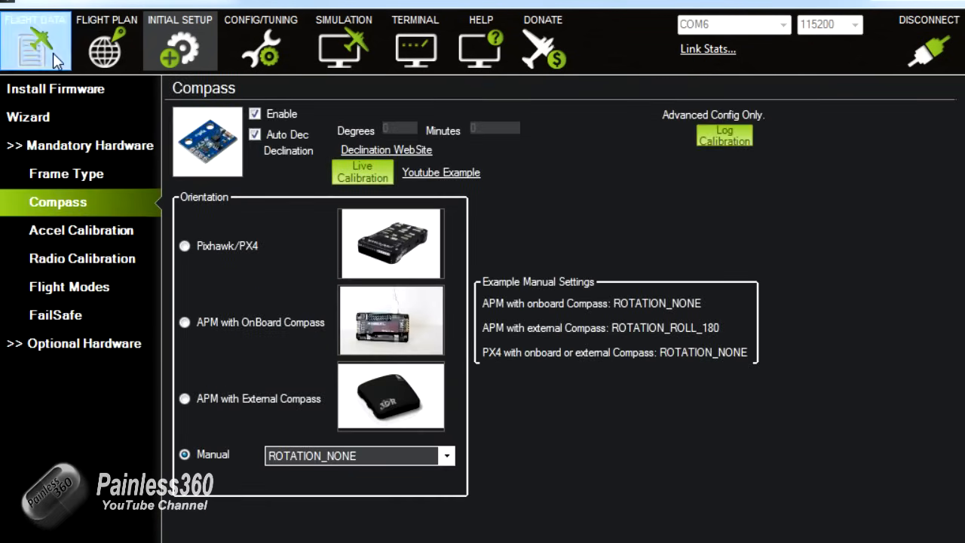
pyautogui.click(34, 37)
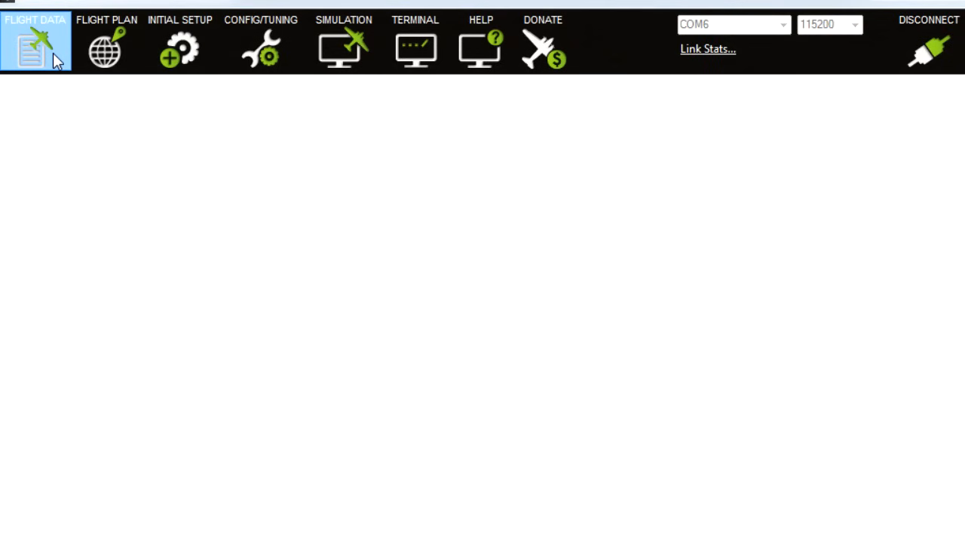
pyautogui.click(34, 41)
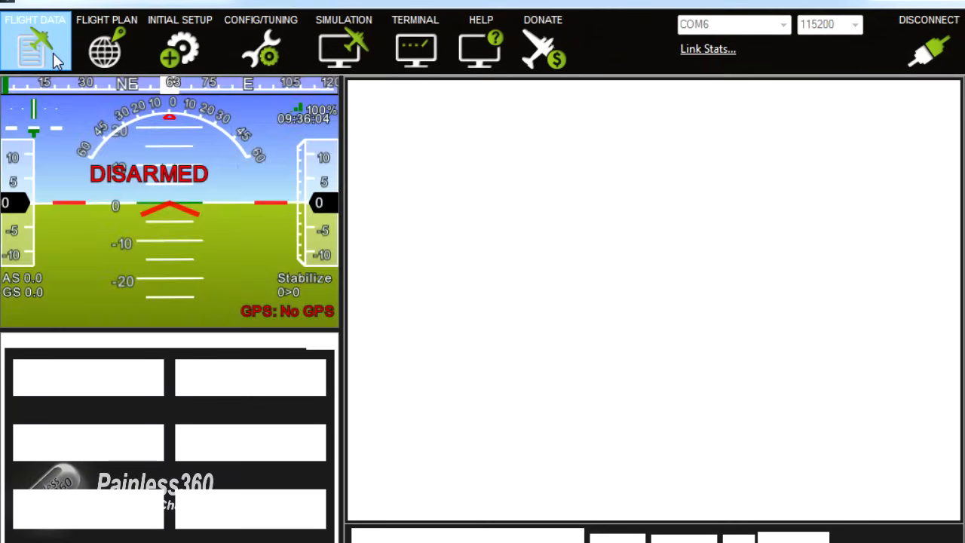